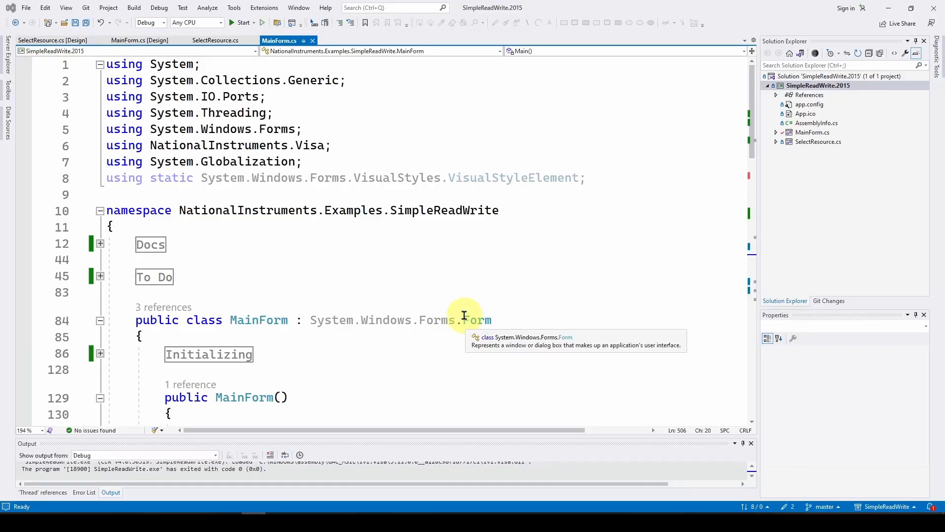
mouse_move(487, 270)
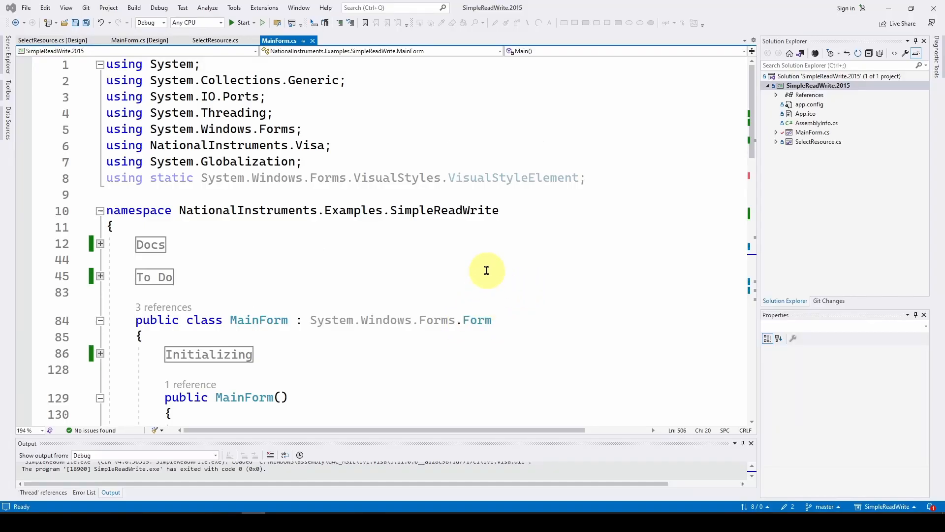
mouse_move(478, 246)
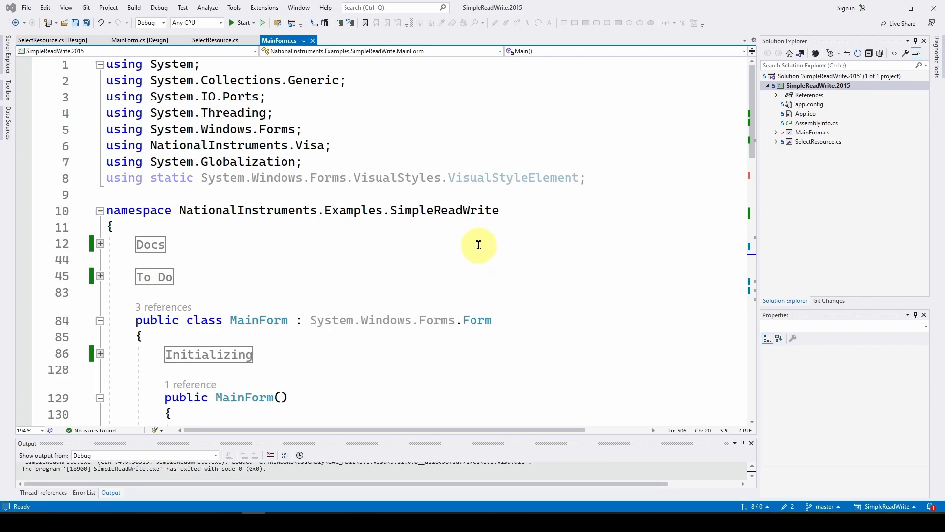
mouse_move(478, 271)
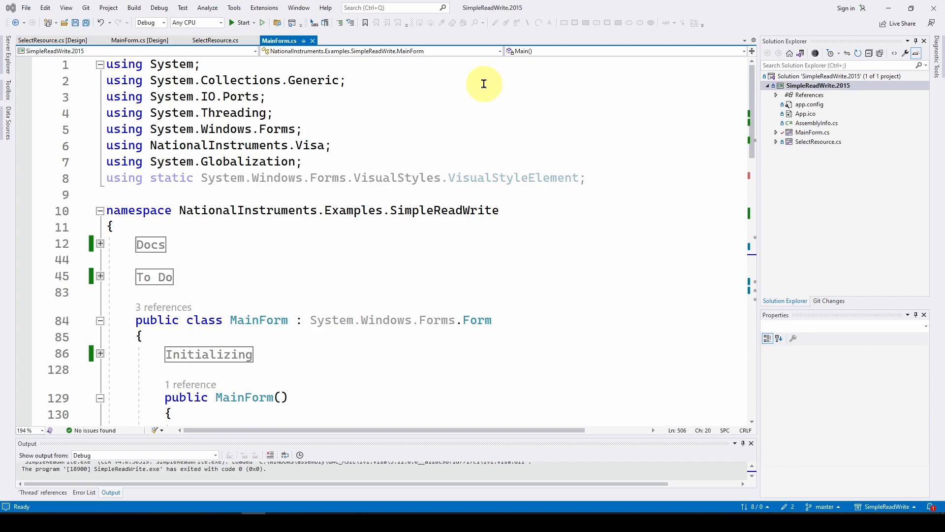
mouse_move(493, 7)
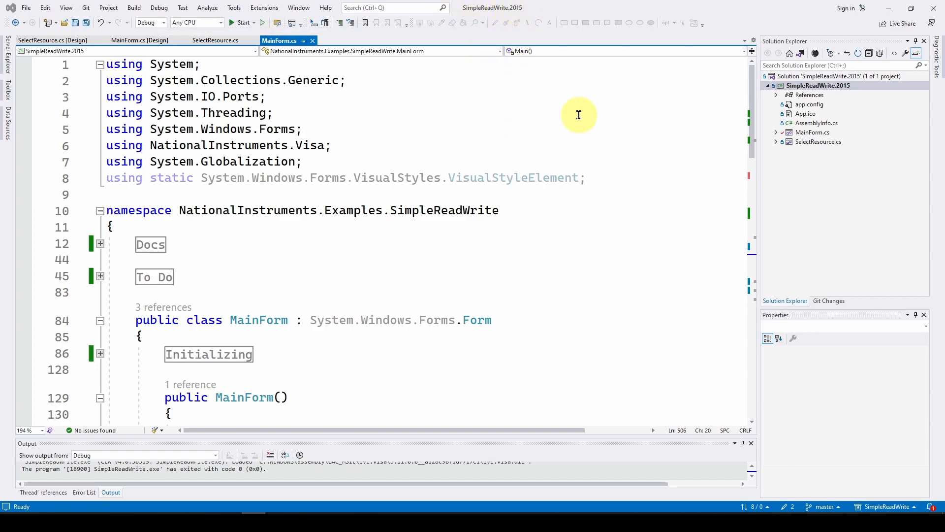
mouse_move(473, 113)
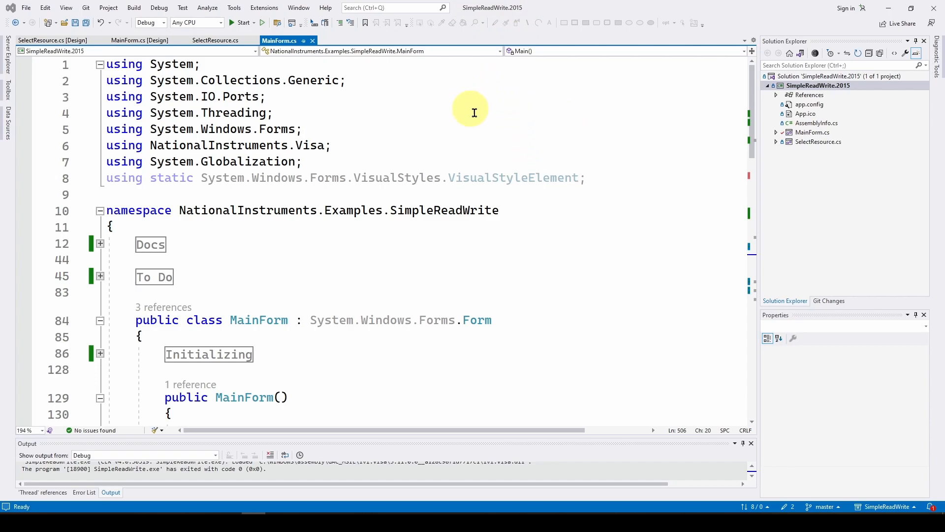
mouse_move(457, 100)
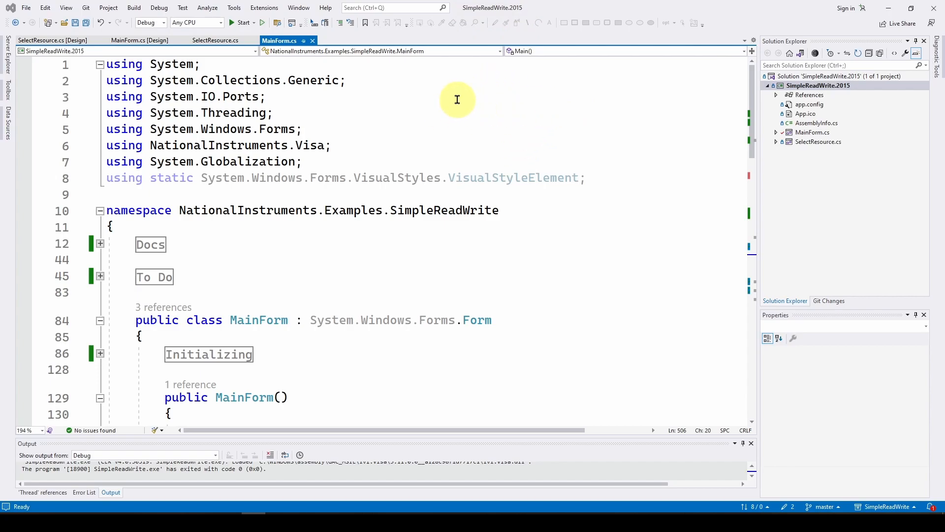
mouse_move(471, 114)
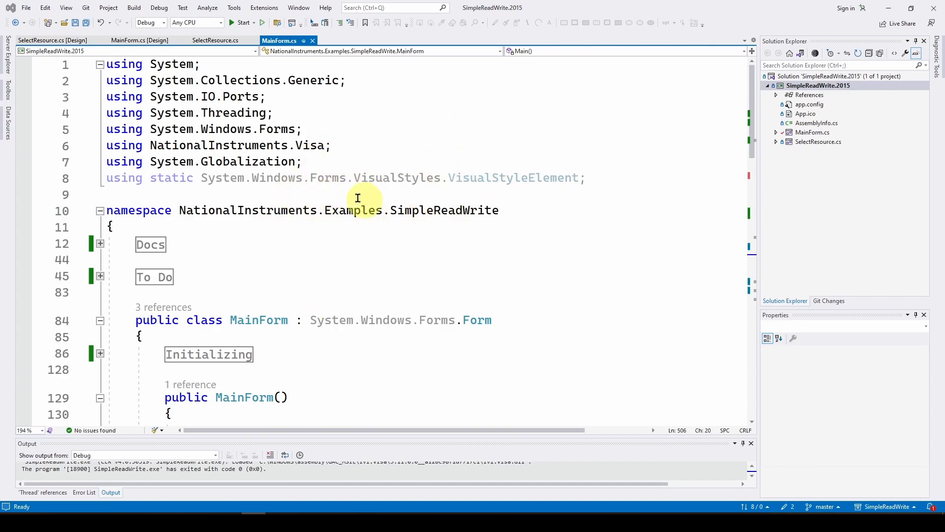
Launch the Simple Read/Write app under the debugger, set time step 1.5 and open COM port 5
left_click(367, 227)
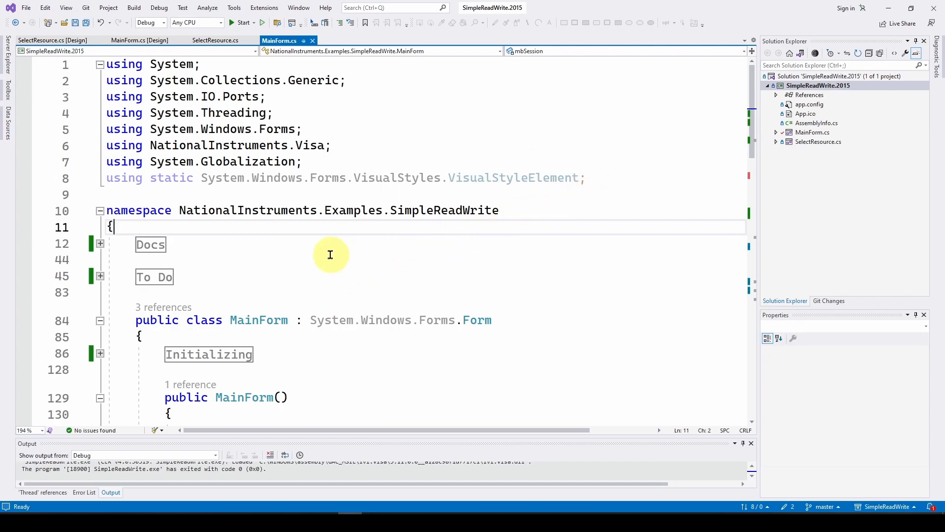
mouse_move(306, 235)
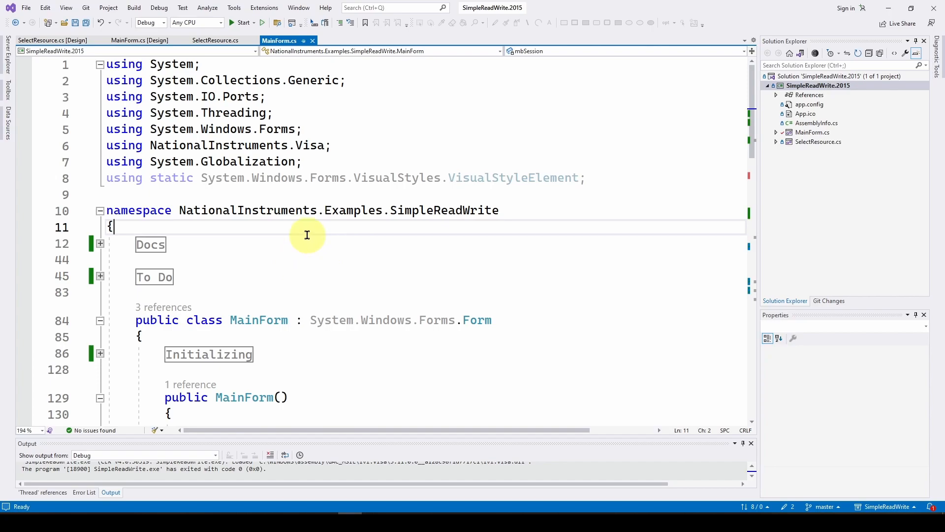
mouse_move(300, 242)
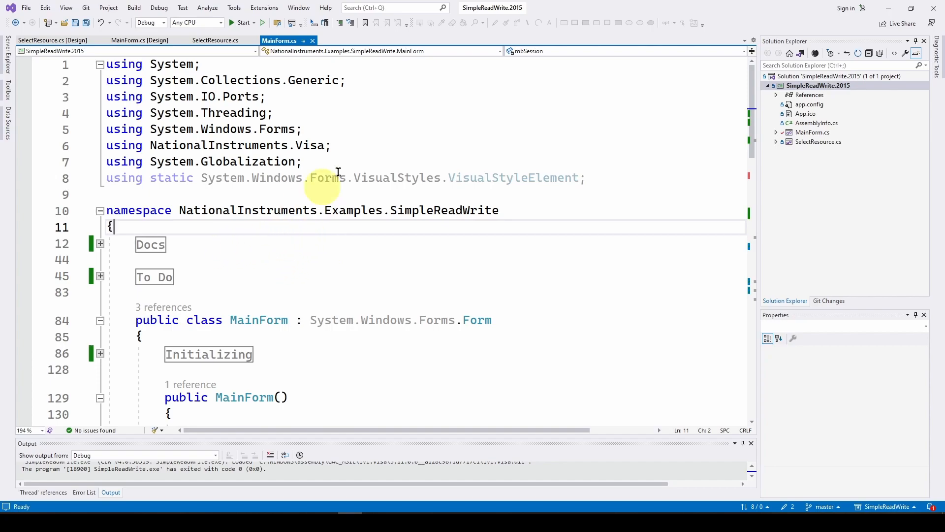
mouse_move(249, 254)
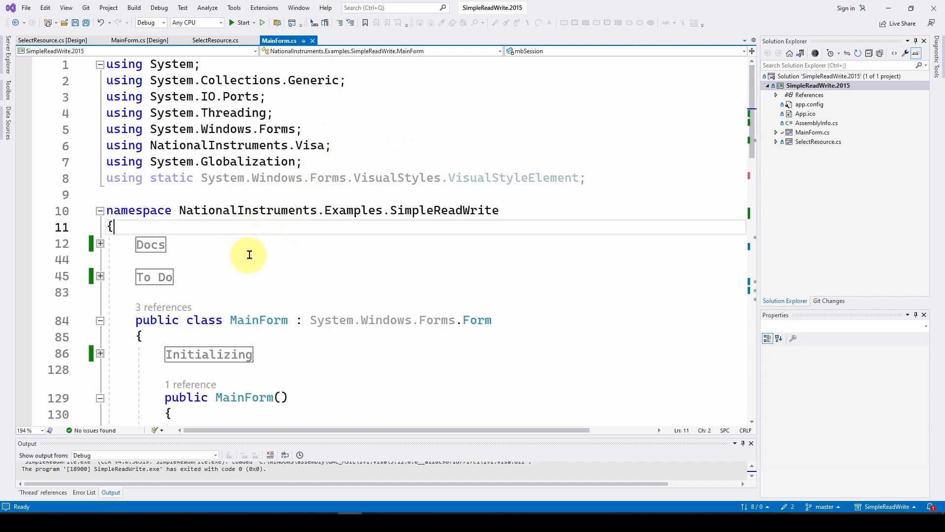
mouse_move(217, 247)
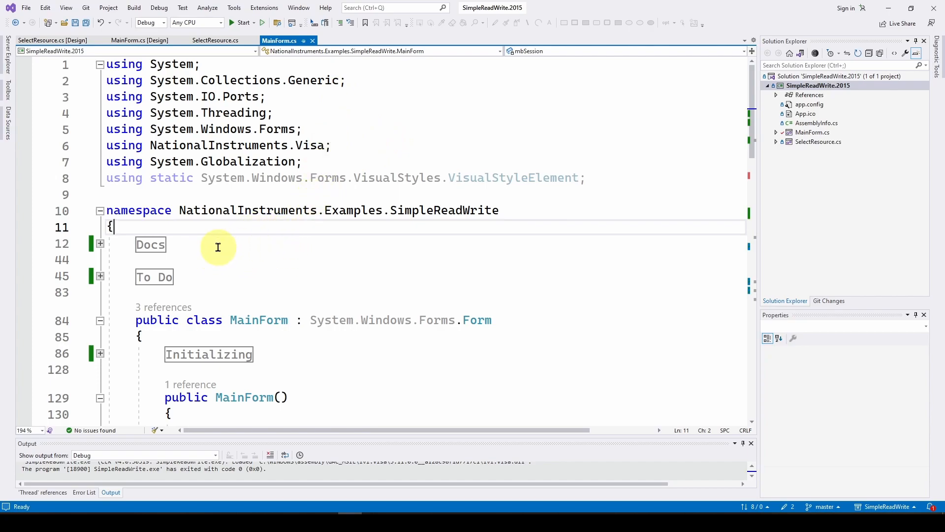
mouse_move(485, 11)
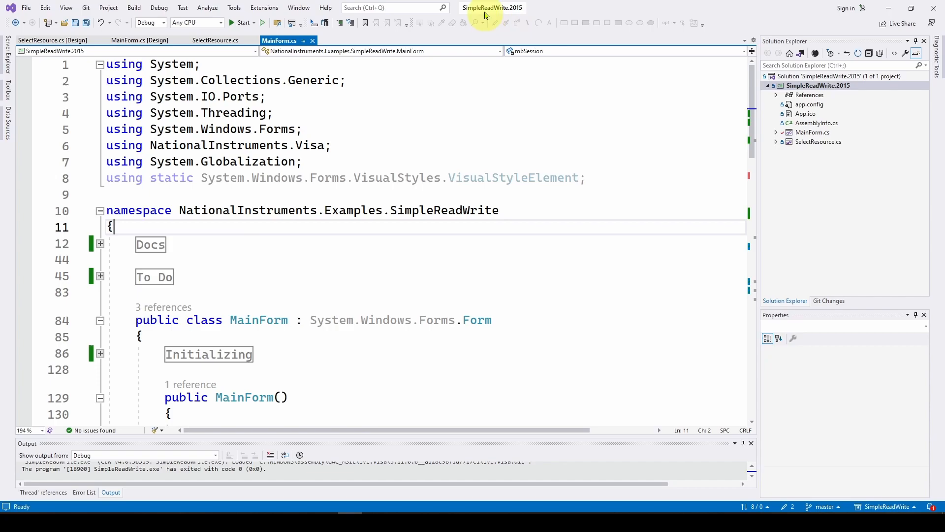
mouse_move(329, 255)
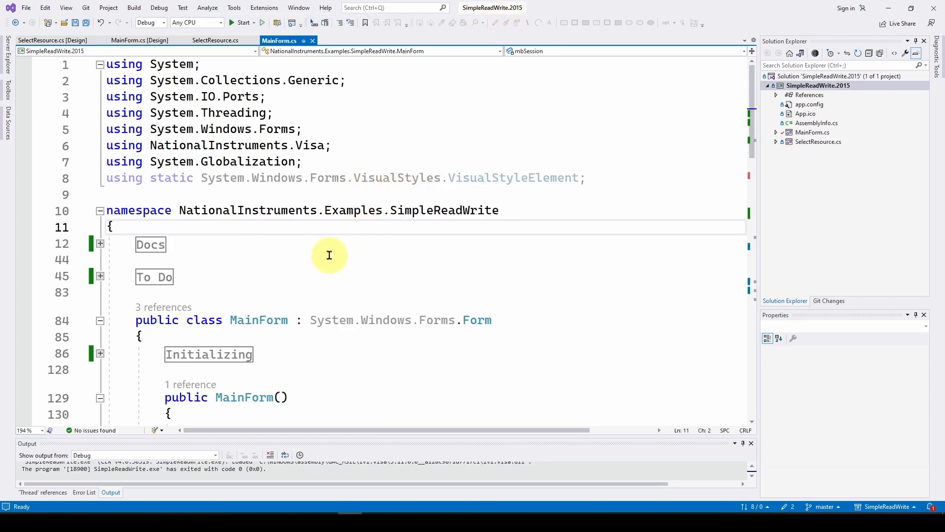
mouse_move(321, 264)
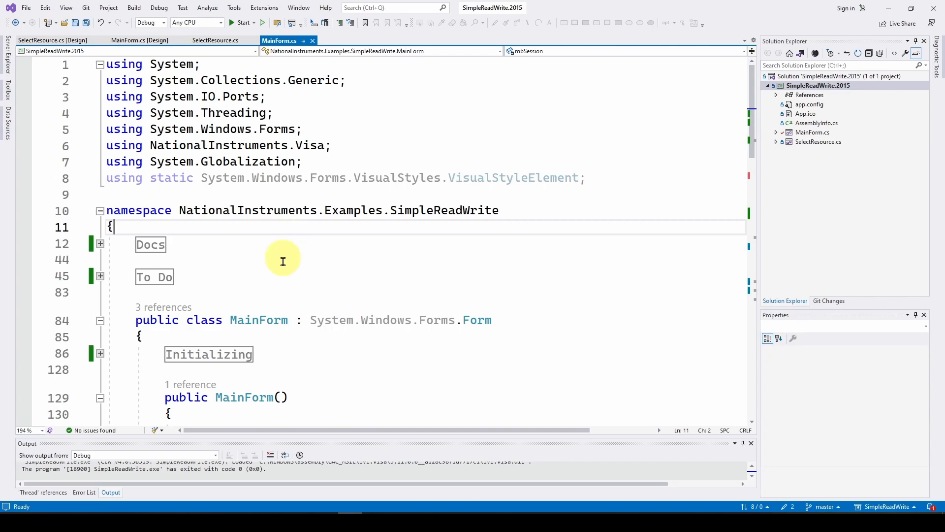
mouse_move(597, 125)
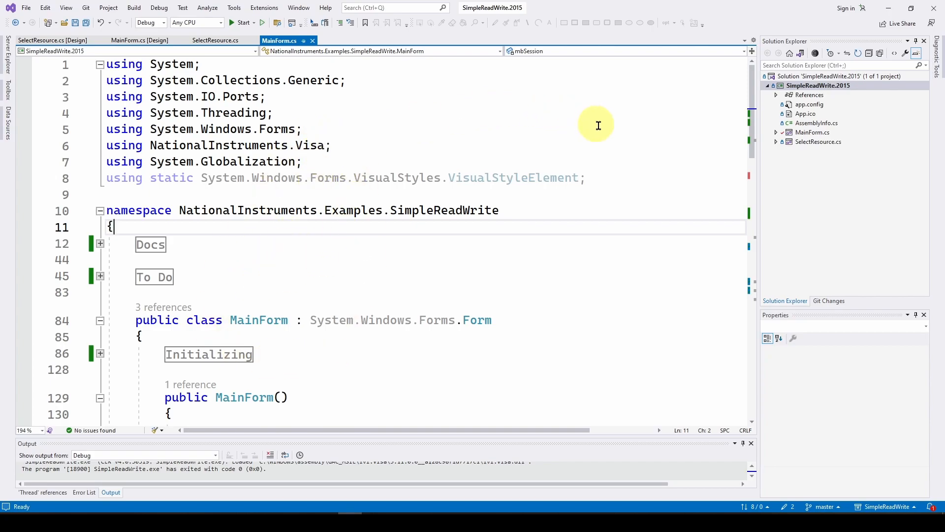
mouse_move(353, 125)
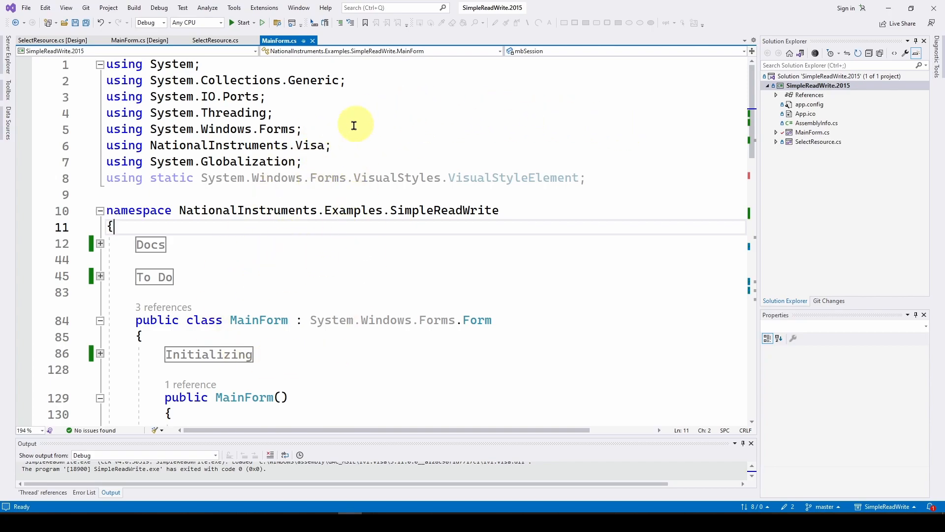
mouse_move(481, 156)
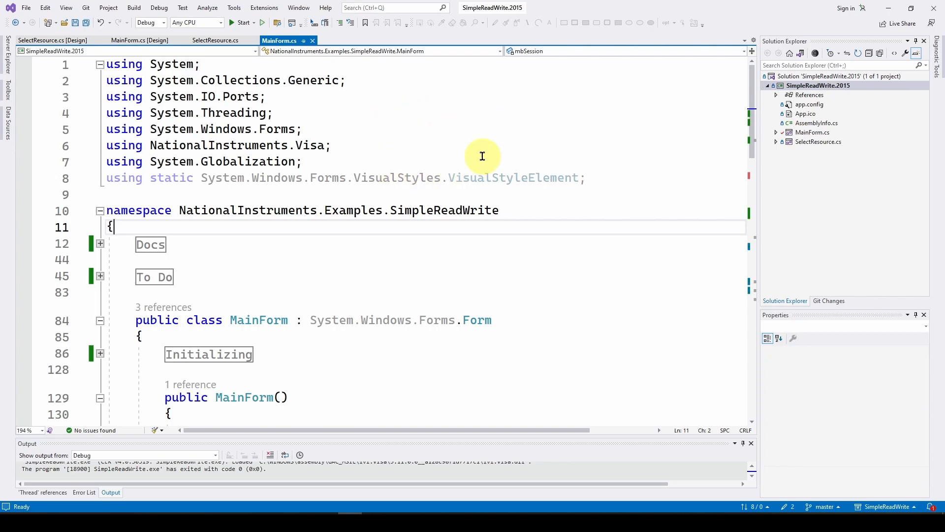
mouse_move(225, 259)
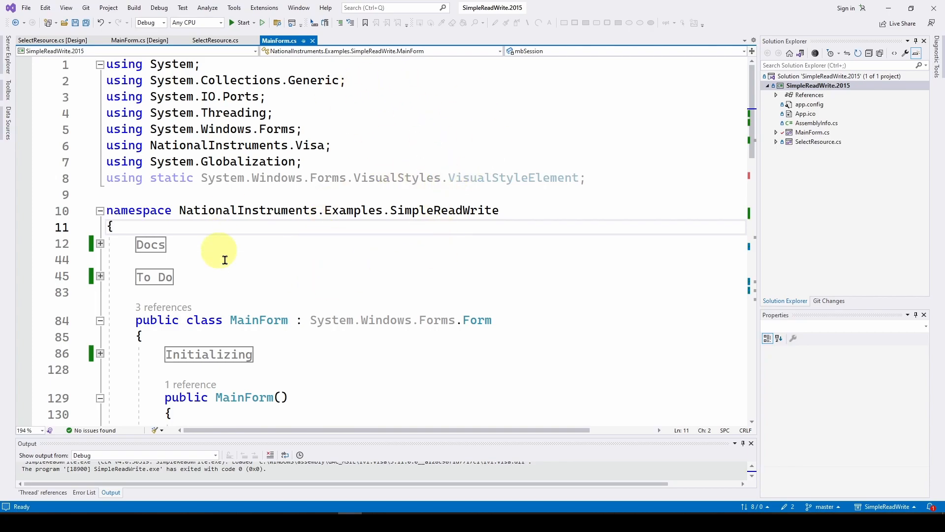
mouse_move(326, 254)
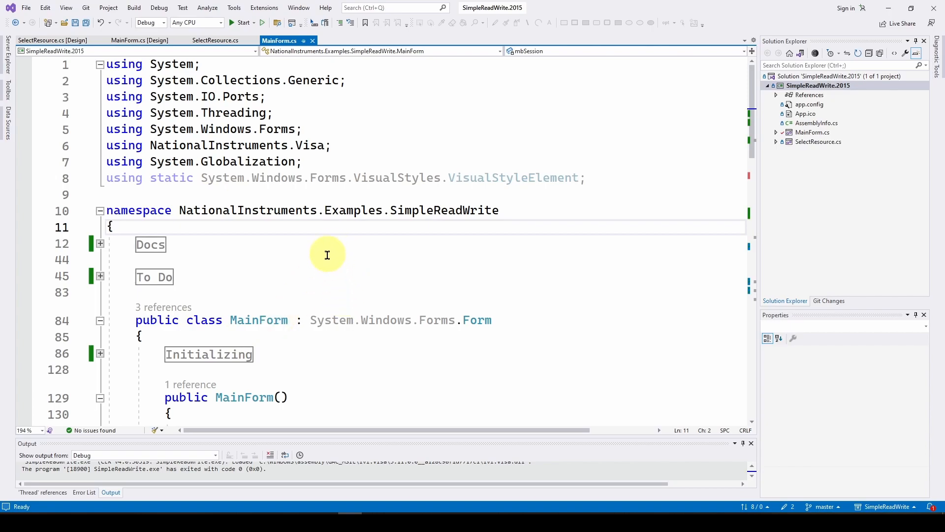
mouse_move(353, 187)
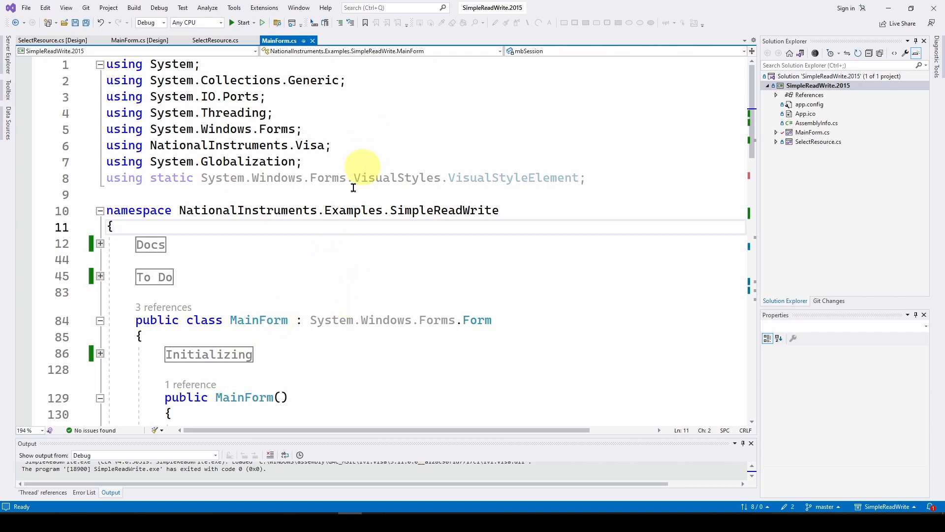
mouse_move(340, 267)
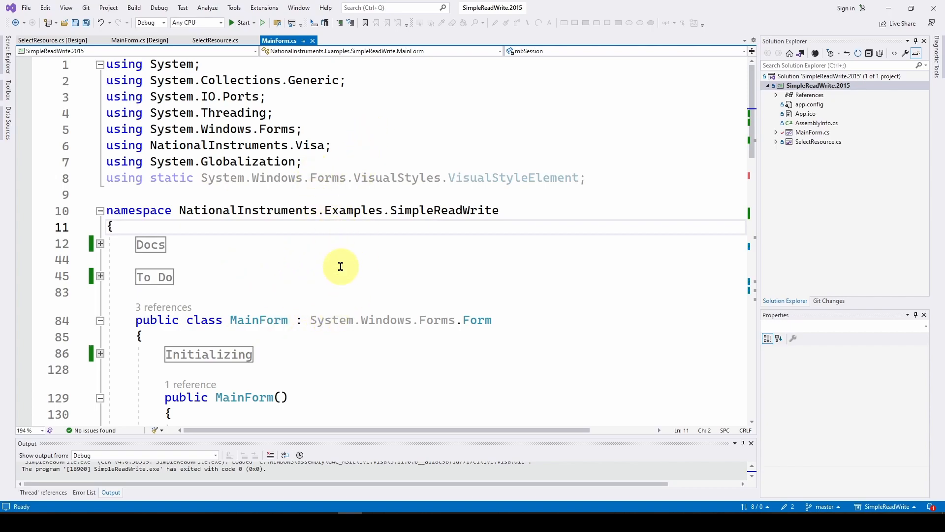
mouse_move(428, 120)
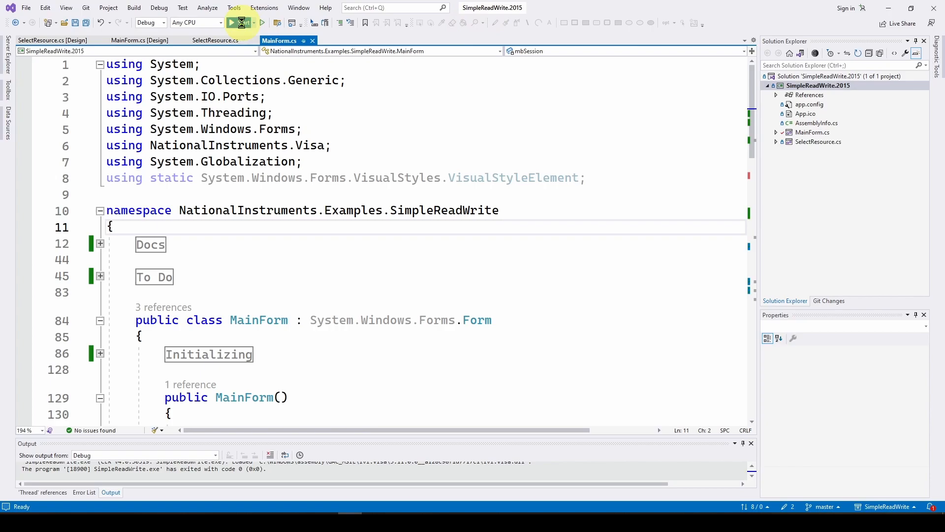
left_click(233, 22)
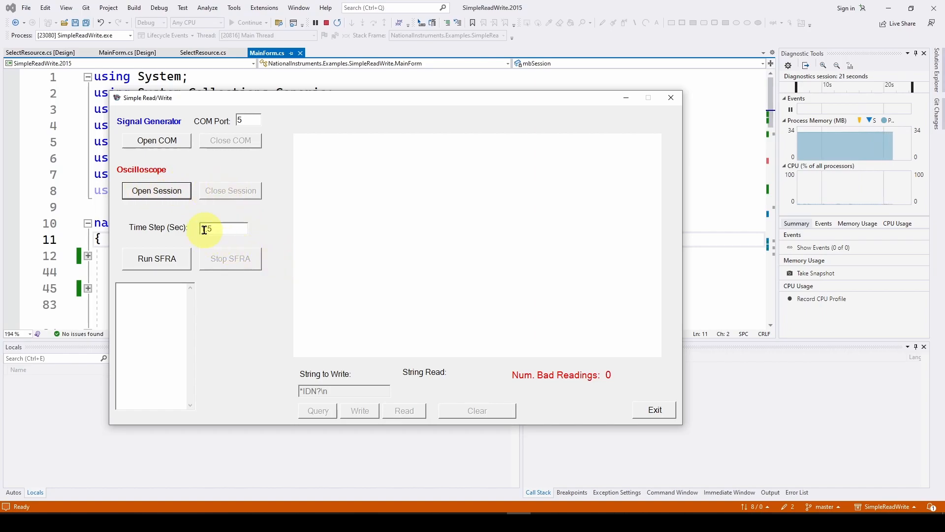
type("1.5")
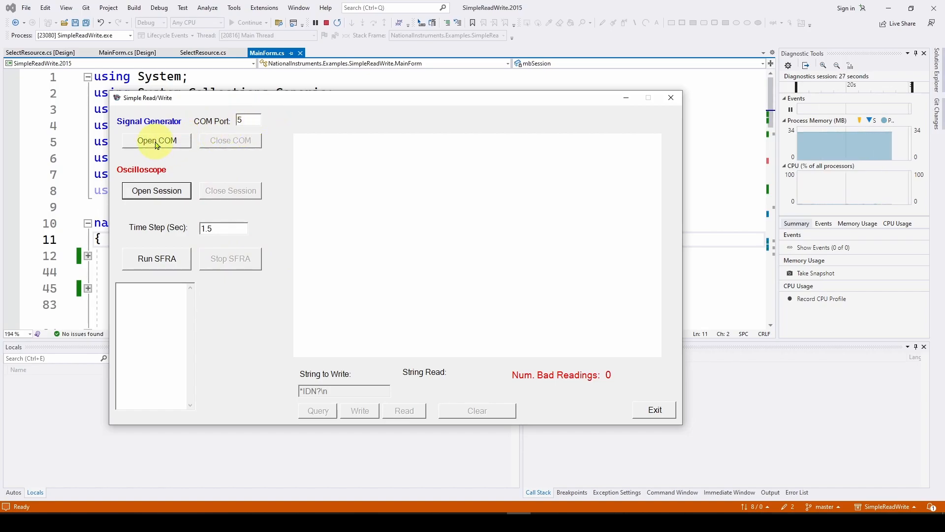
left_click(156, 140)
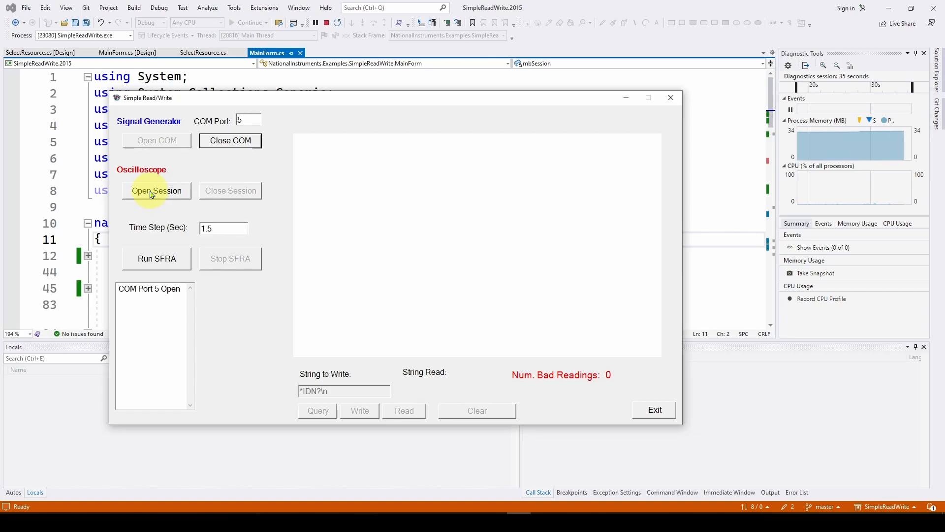
Open the oscilloscope session on the USB0 resource via the Select Resource dialog
left_click(157, 190)
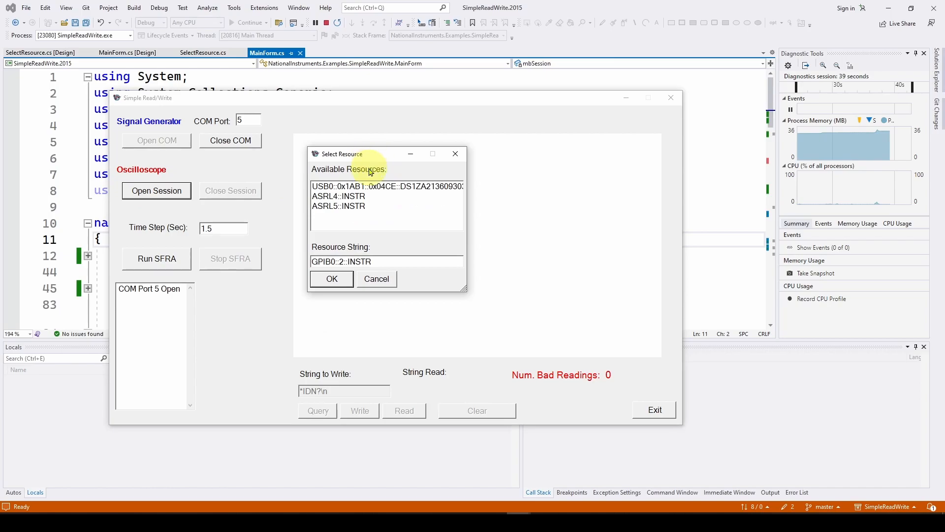
left_click(338, 190)
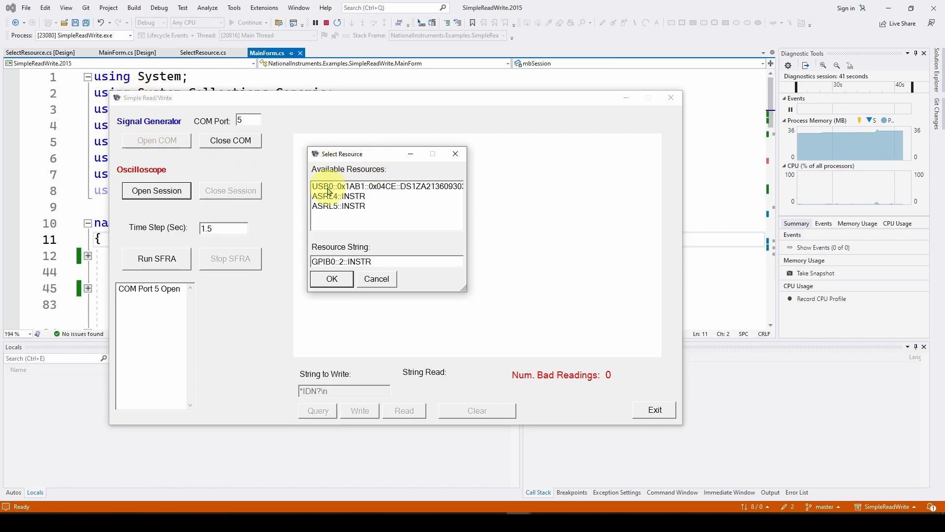
left_click(386, 186)
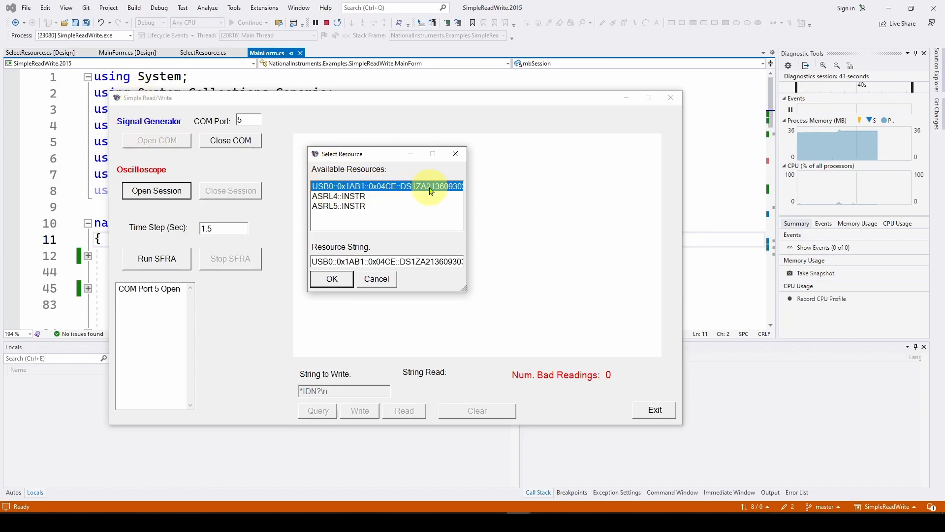
left_click(331, 279)
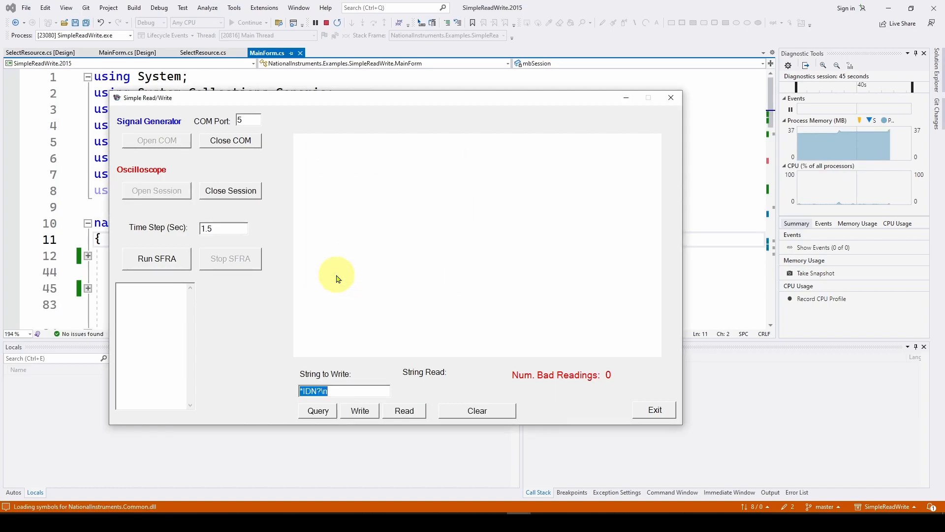
mouse_move(157, 190)
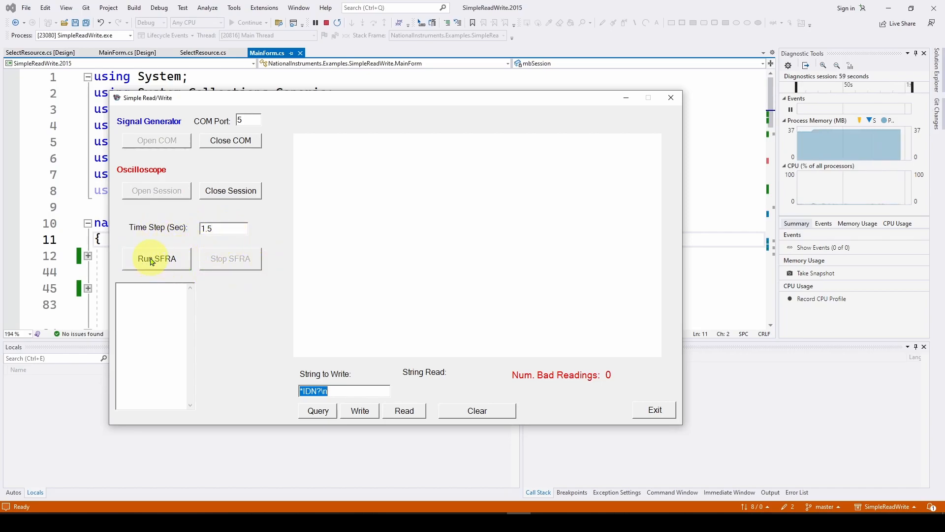
Start the SFRA frequency sweep with Run SFRA
left_click(157, 259)
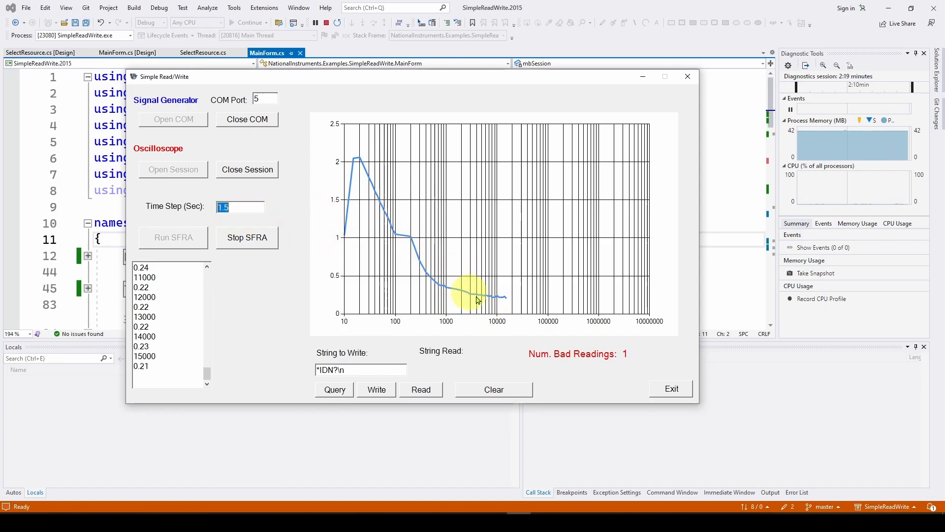
mouse_move(636, 275)
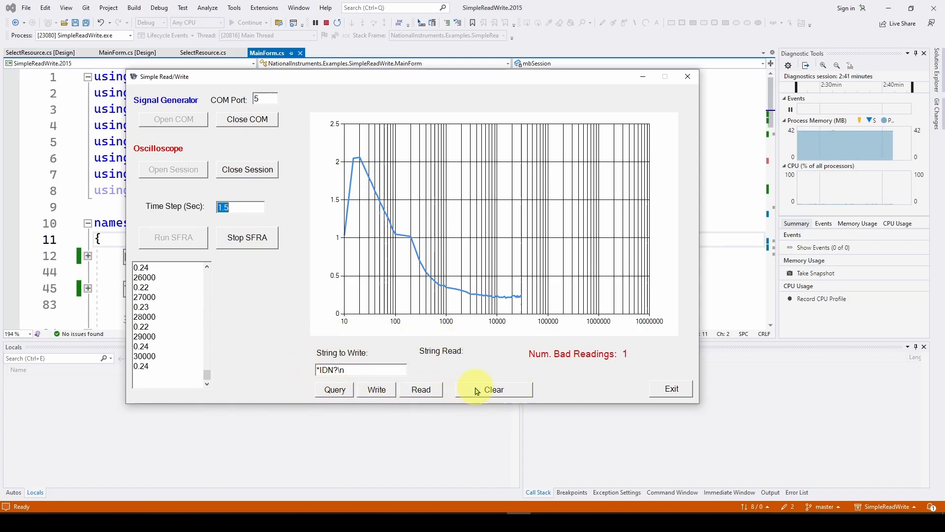
Let the sweep run past 40000 Hz, then stop it with Stop SFRA
left_click(494, 389)
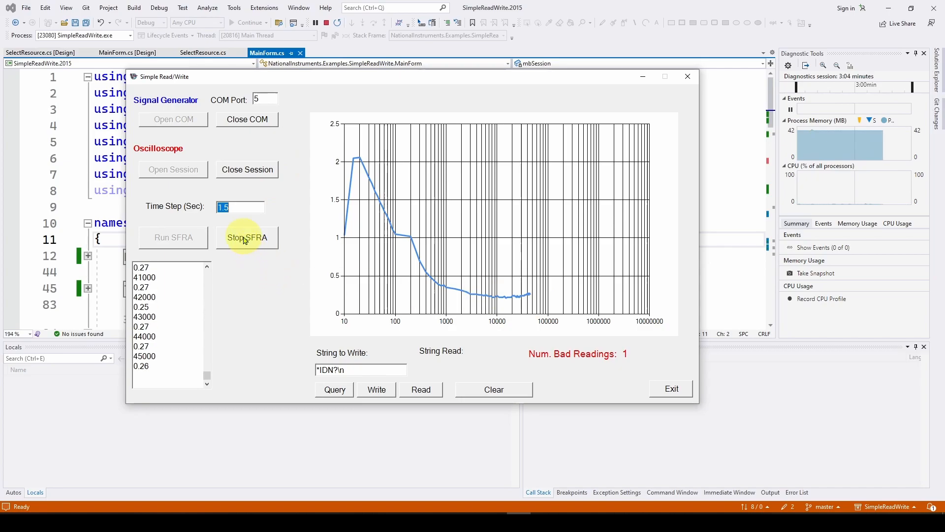
left_click(246, 237)
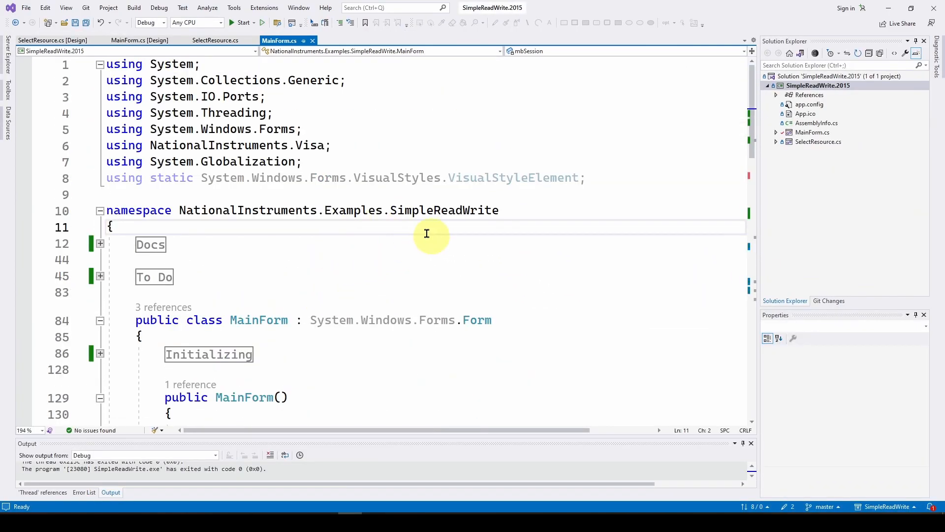
Return to the MainForm.cs editor after the app closes
left_click(139, 39)
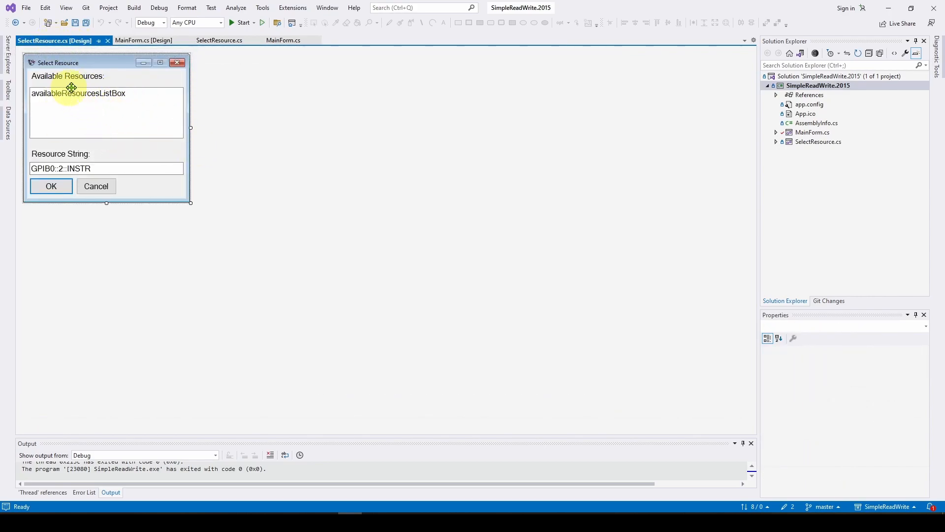
mouse_move(74, 104)
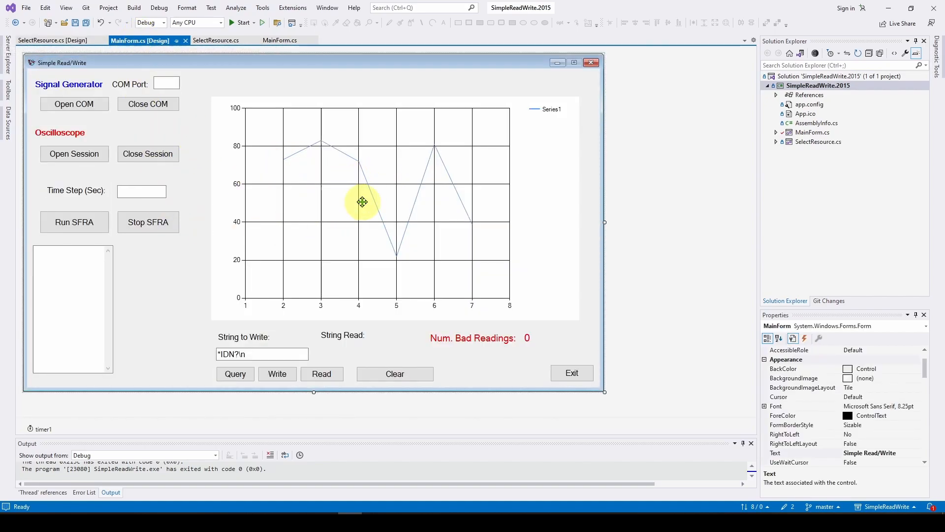
mouse_move(396, 168)
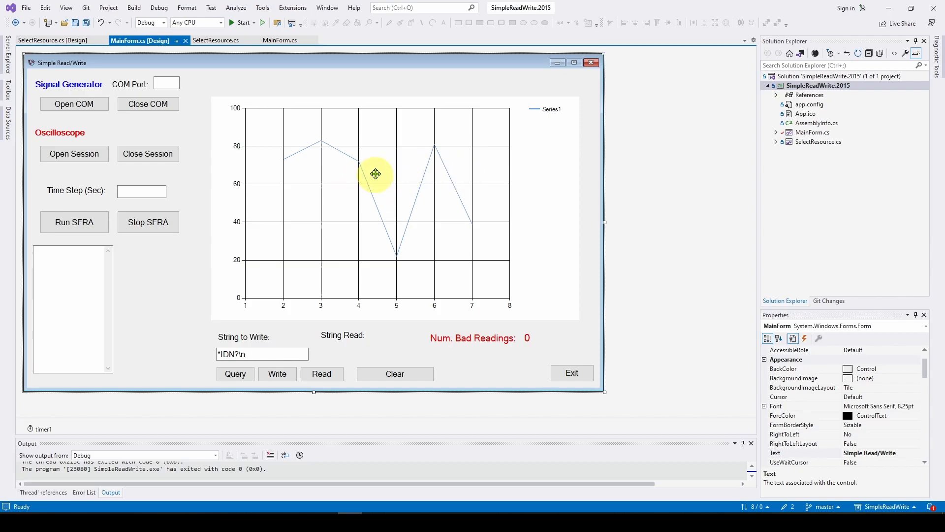
mouse_move(39, 426)
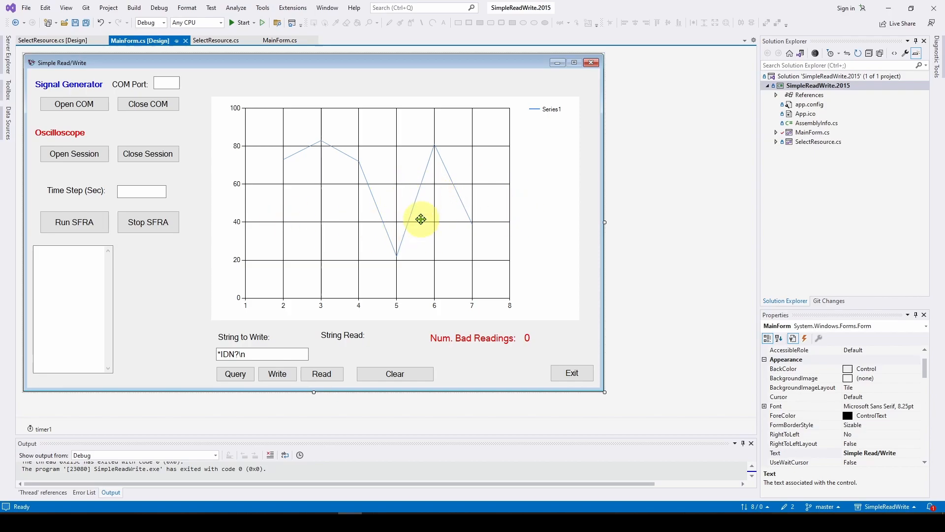
Show the Simple Read/Write main form in the MainForm.cs designer view
left_click(278, 40)
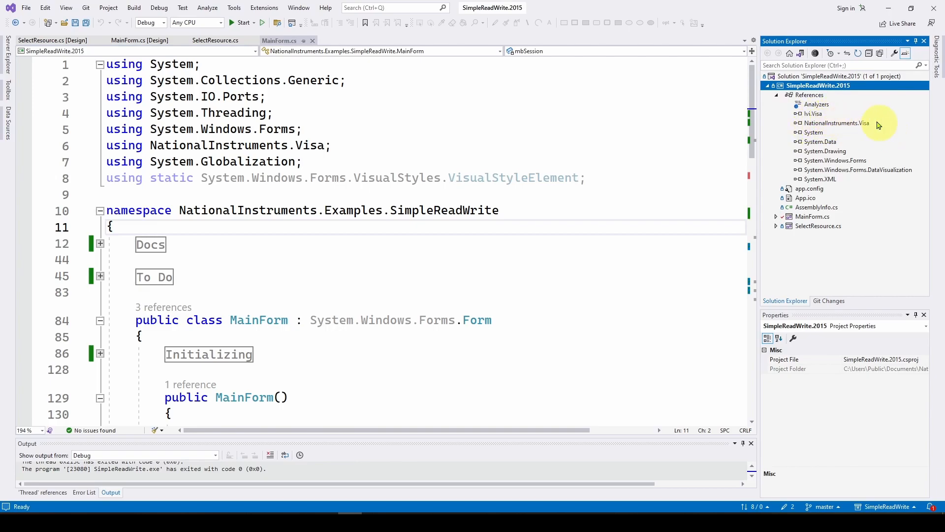
mouse_move(863, 131)
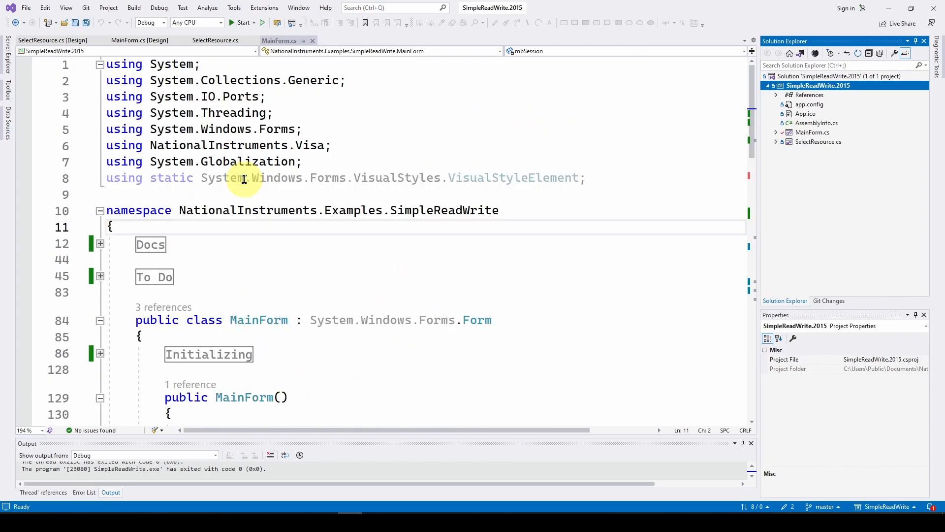
mouse_move(202, 260)
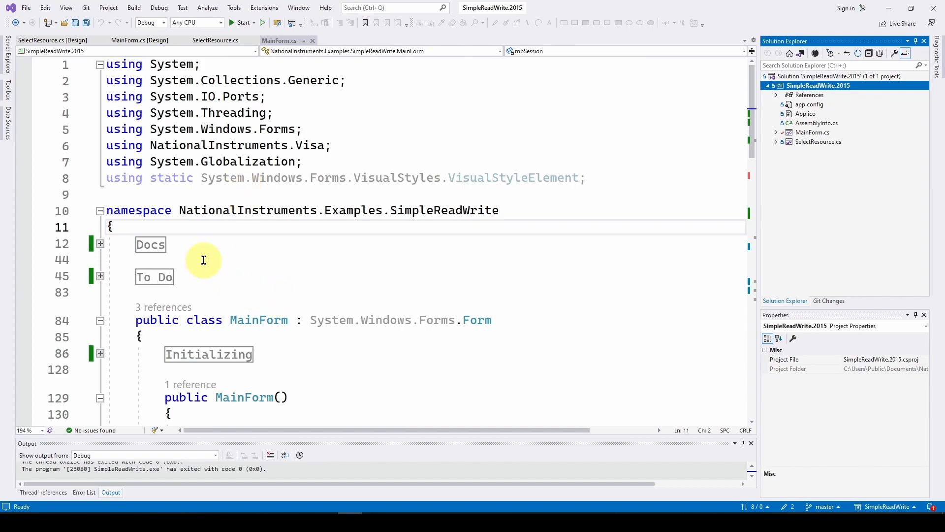
Scroll MainForm.cs to the constructor with InitializeComponent and chart axis setup
scroll("down", 3)
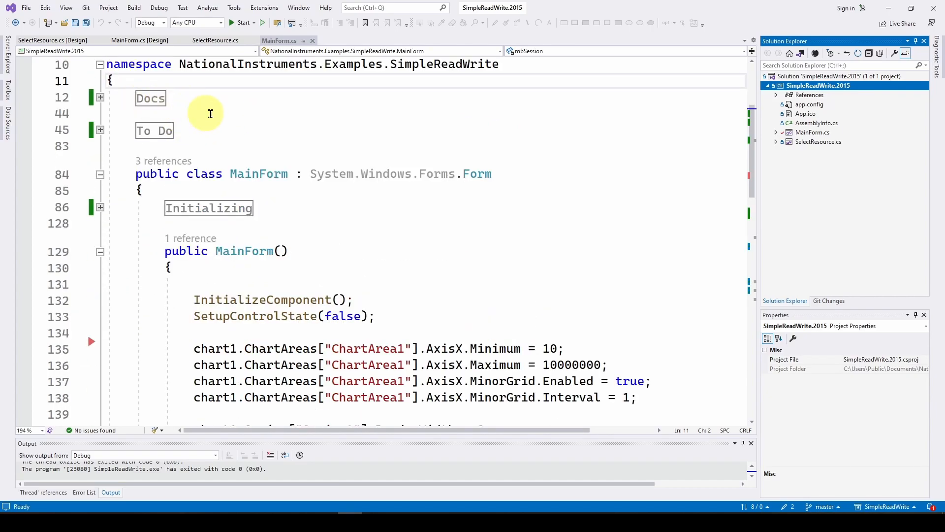
mouse_move(150, 98)
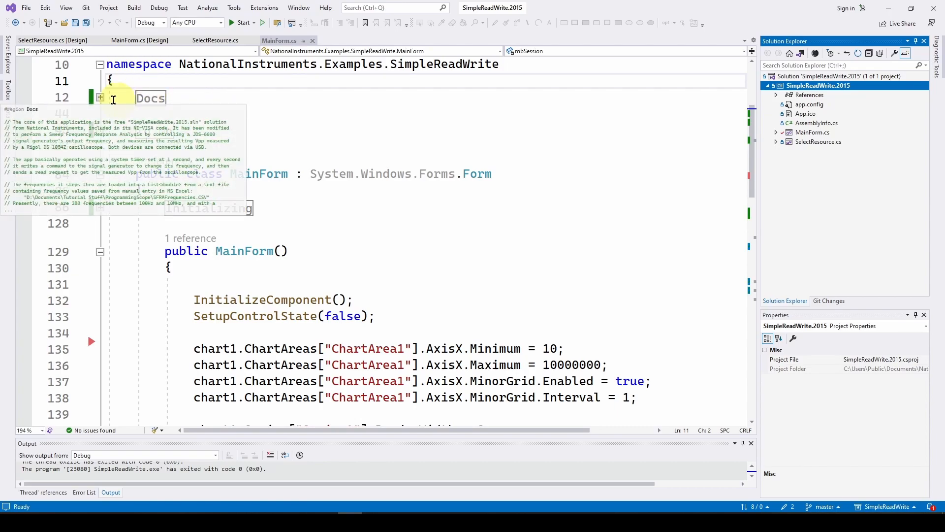
left_click(99, 97)
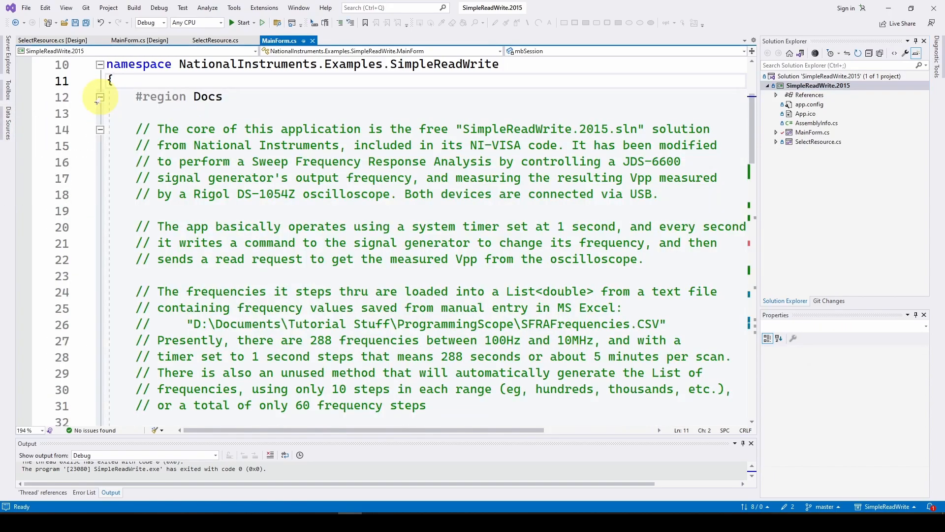
left_click(99, 98)
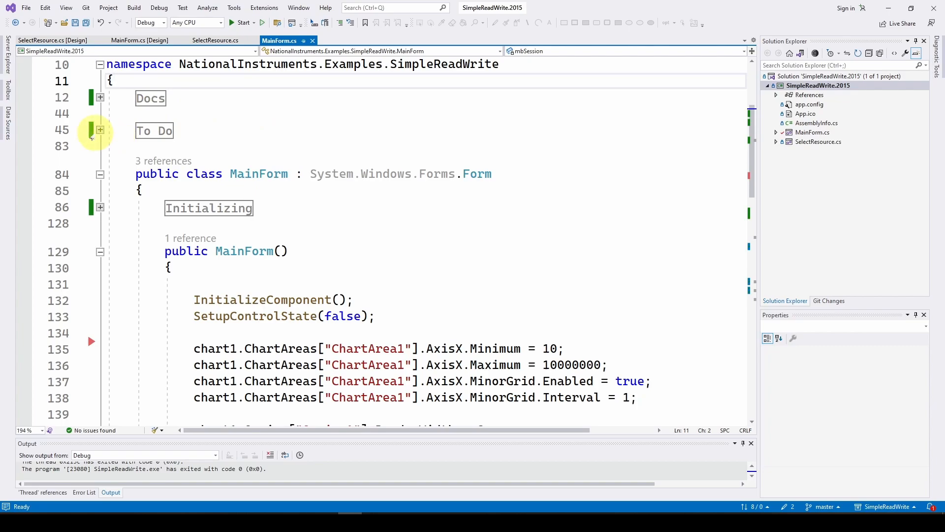
left_click(100, 130)
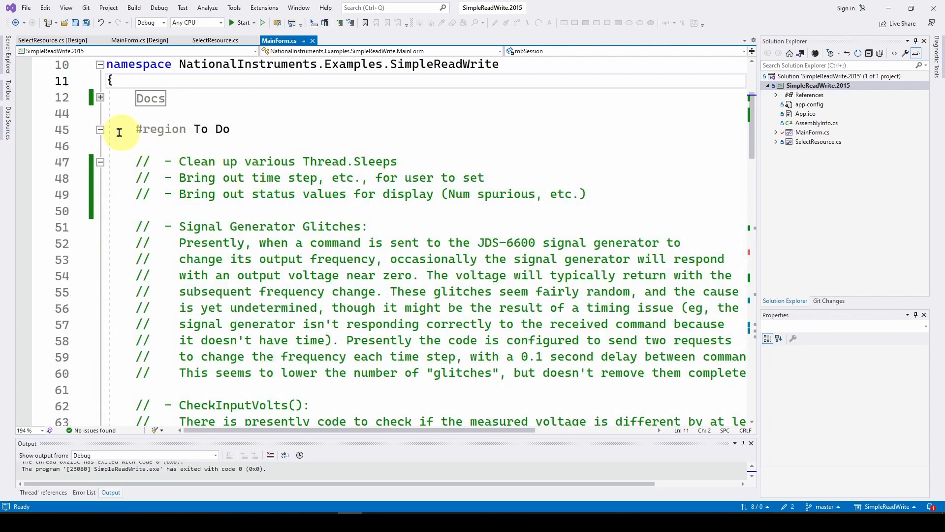
left_click(100, 129)
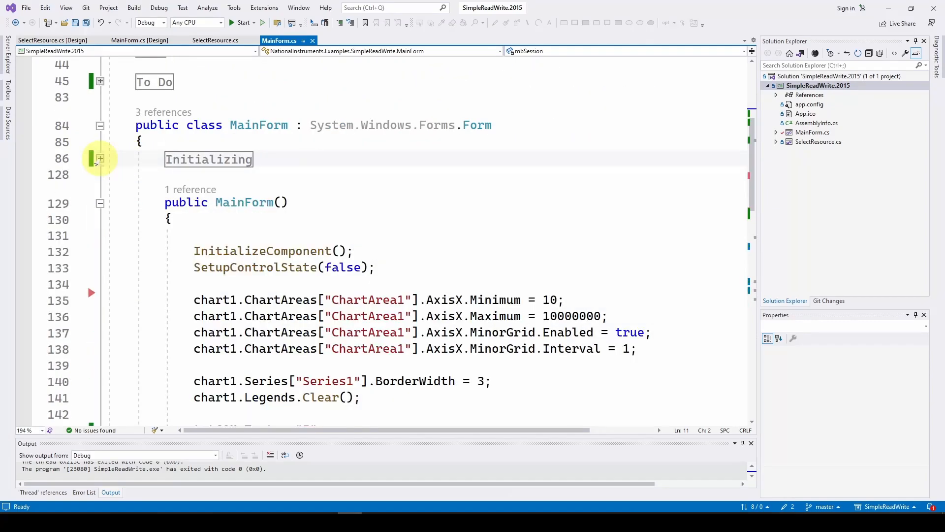
scroll("down", 3)
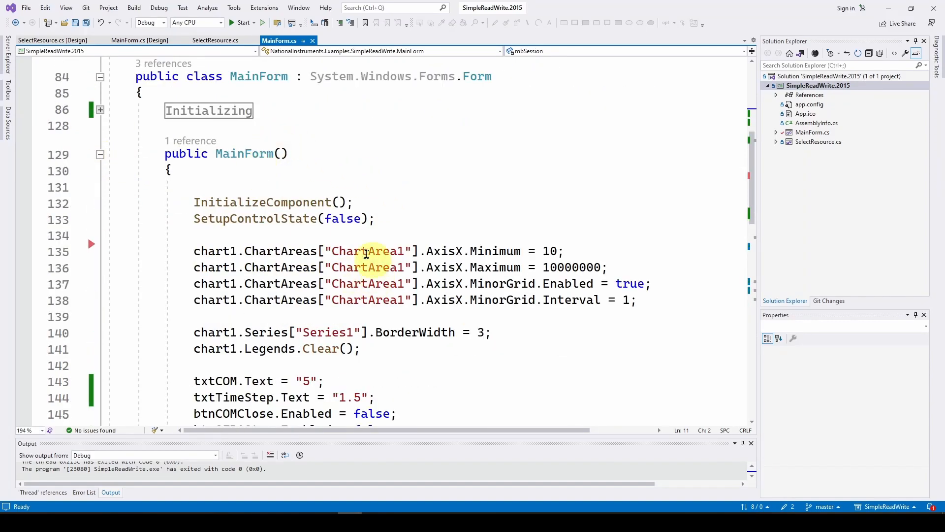
scroll("down", 3)
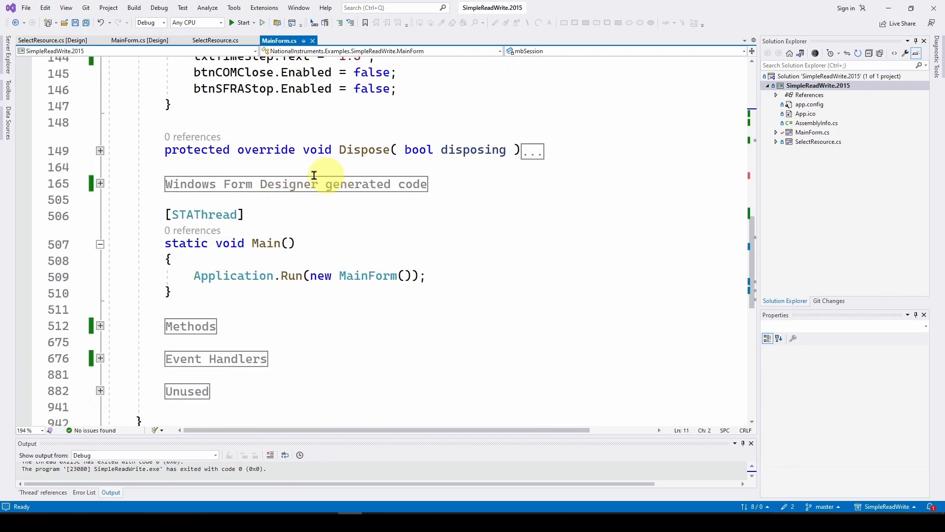
mouse_move(362, 150)
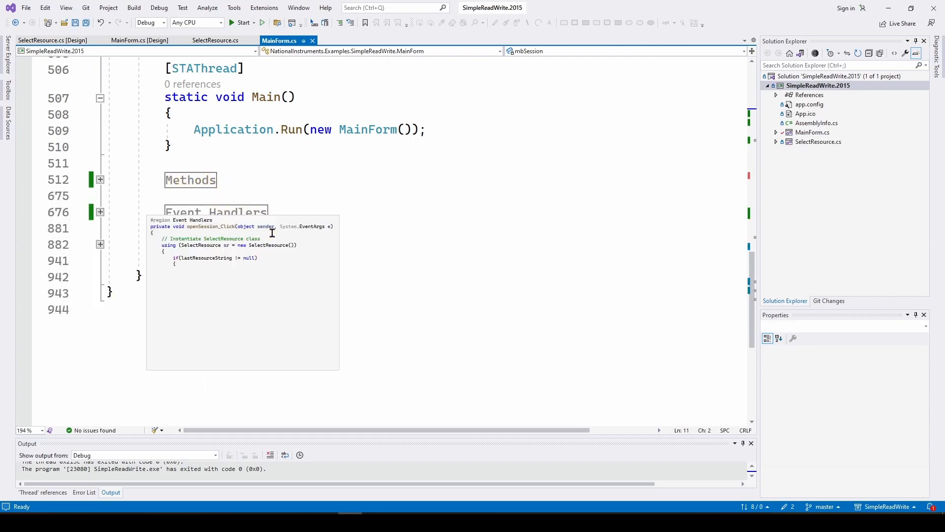
left_click(101, 244)
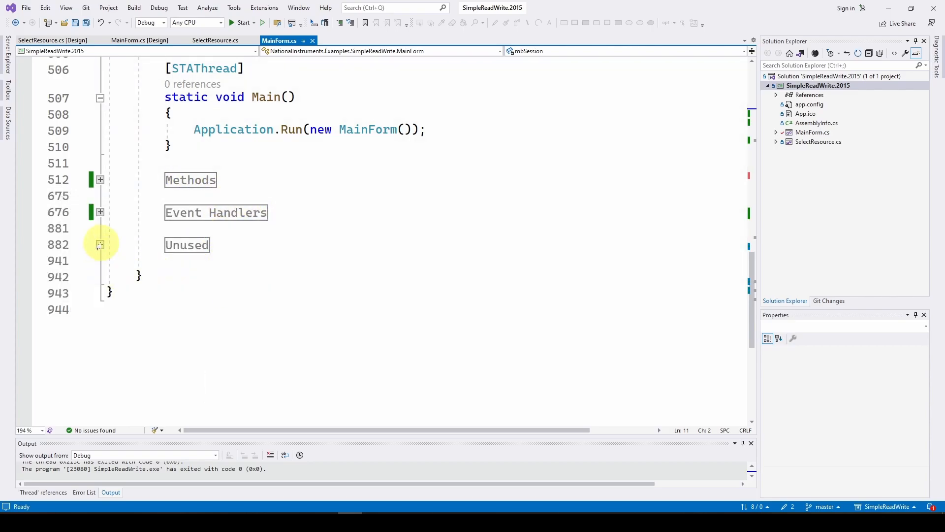
left_click(139, 41)
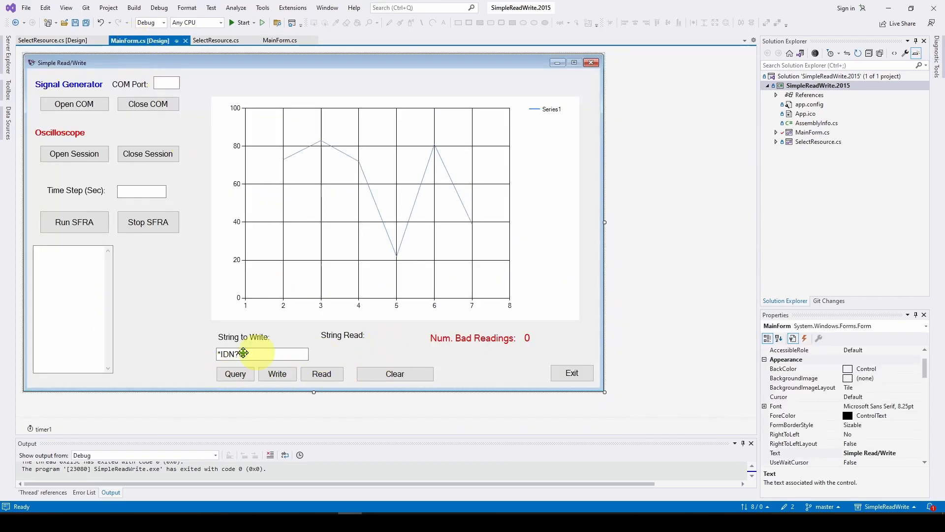
left_click(278, 40)
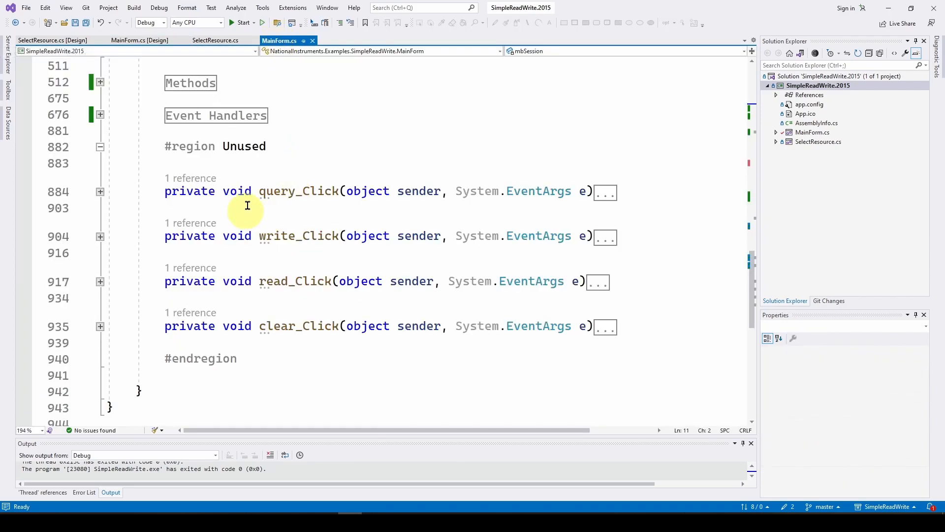
mouse_move(281, 190)
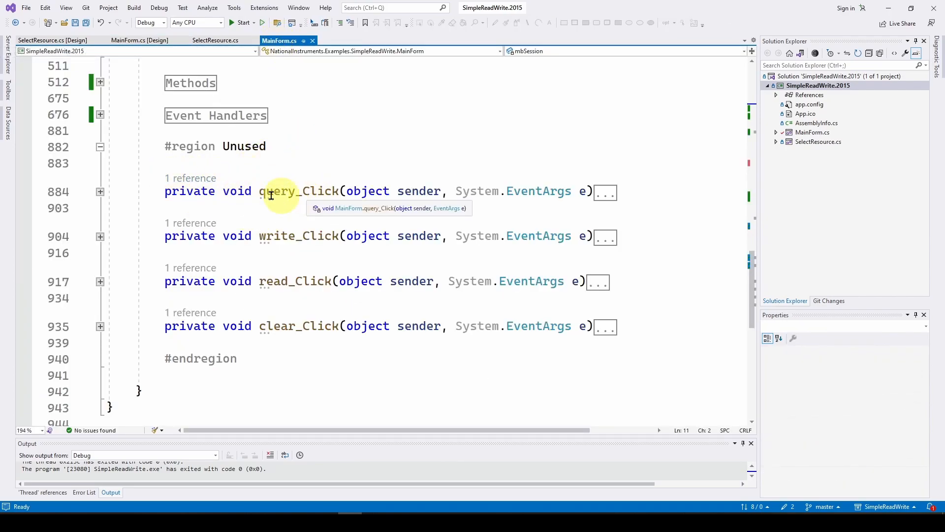
mouse_move(319, 313)
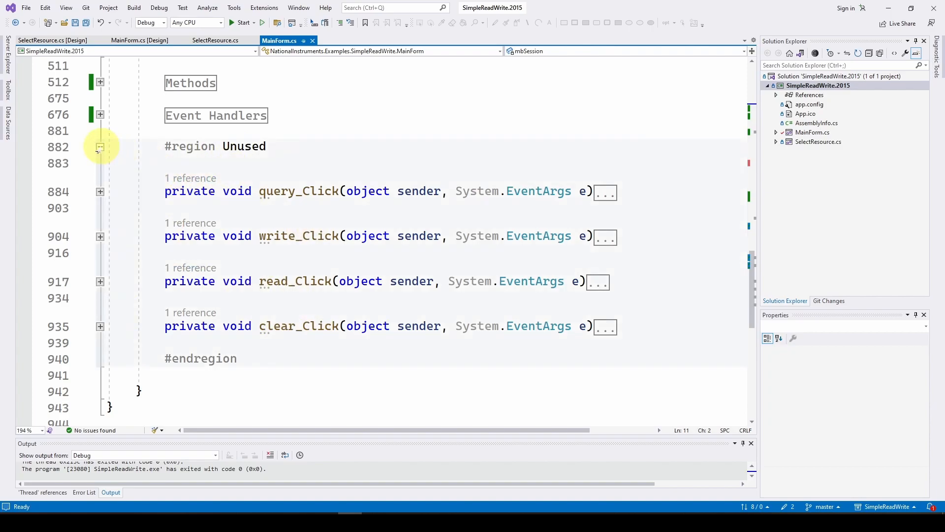
left_click(101, 146)
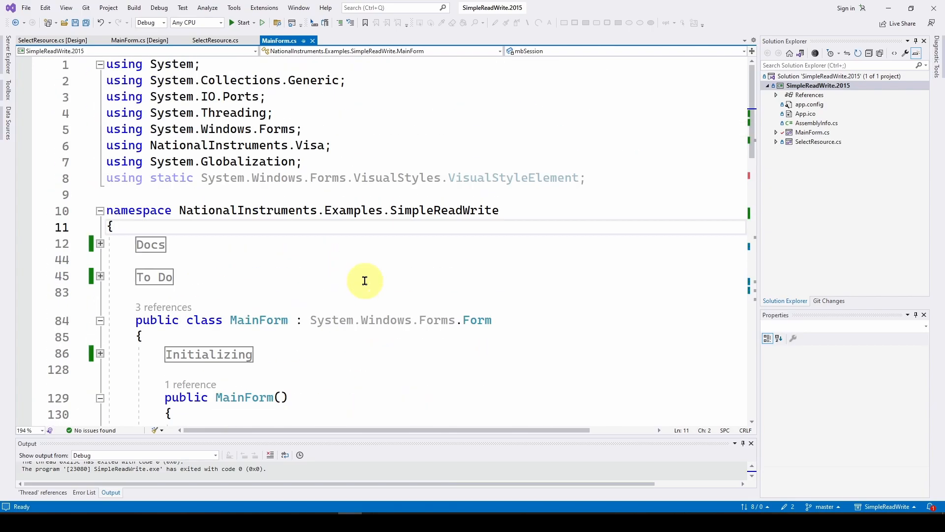
mouse_move(356, 178)
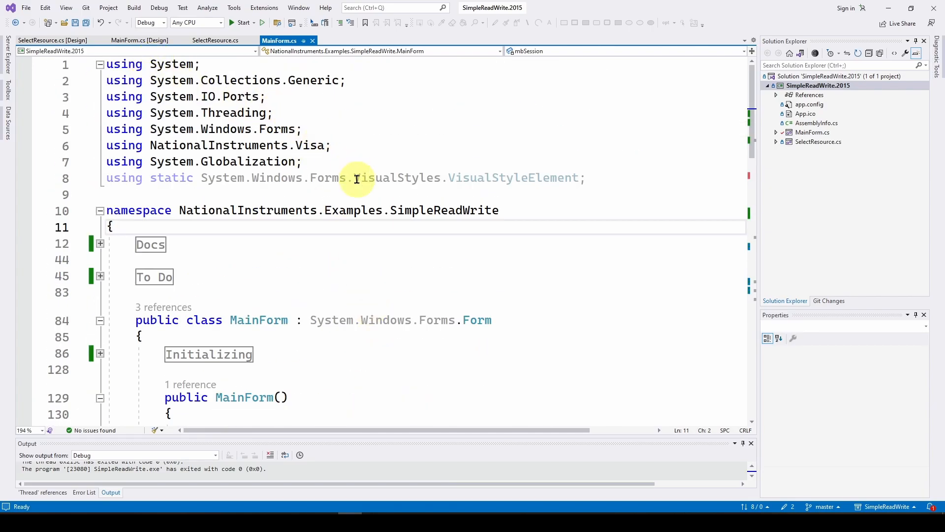
mouse_move(562, 217)
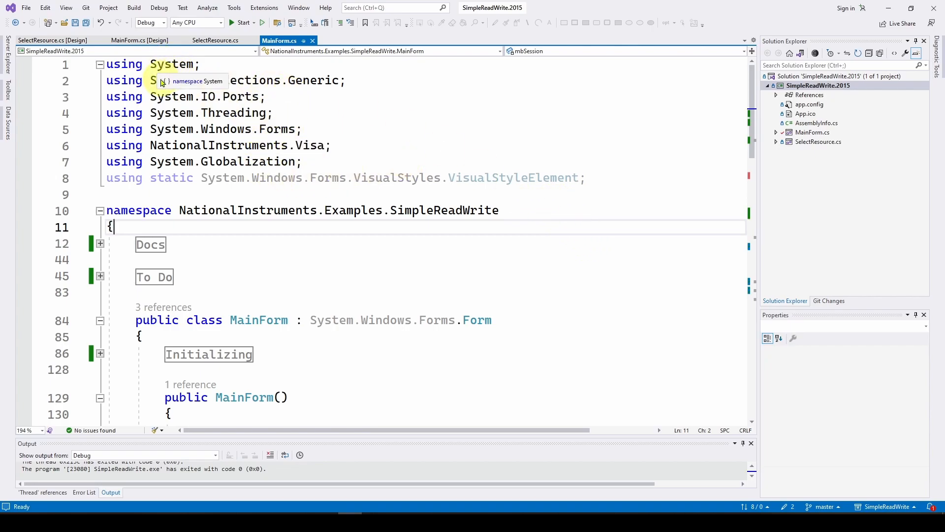
mouse_move(350, 101)
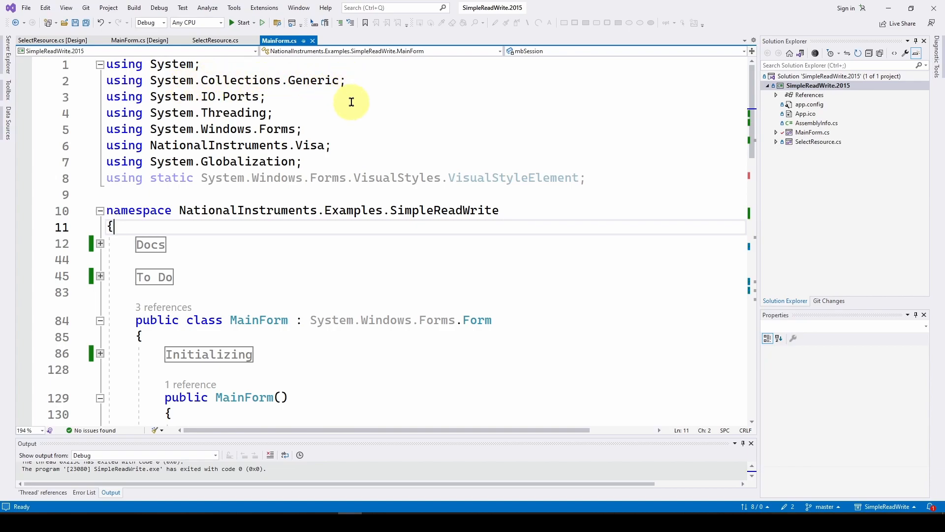
mouse_move(371, 137)
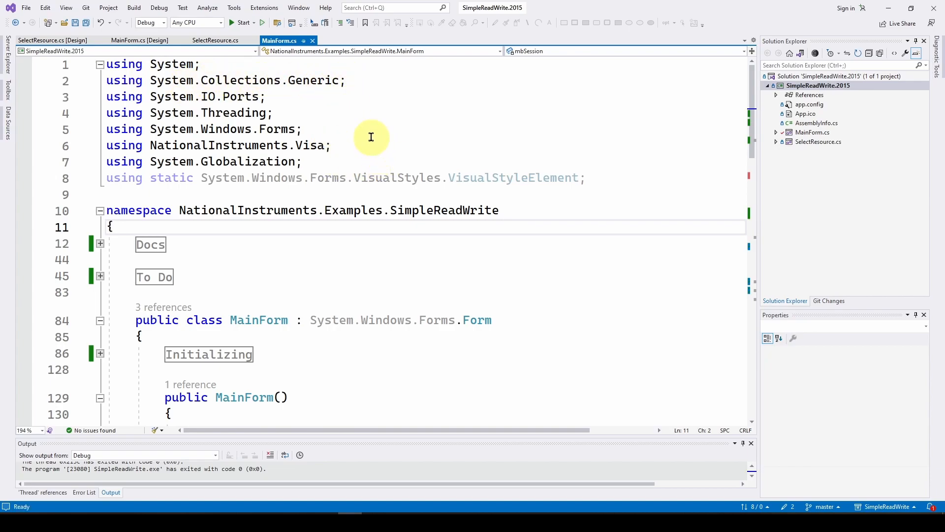
mouse_move(331, 94)
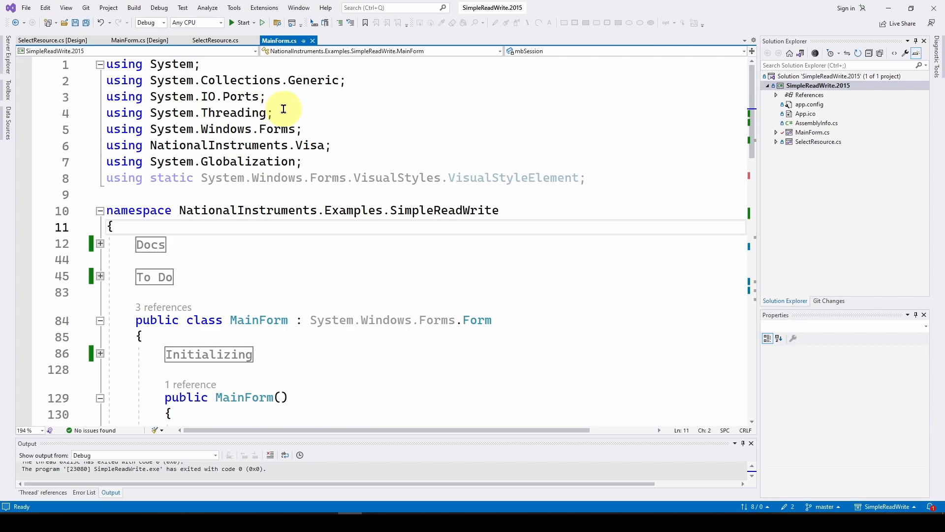
mouse_move(353, 117)
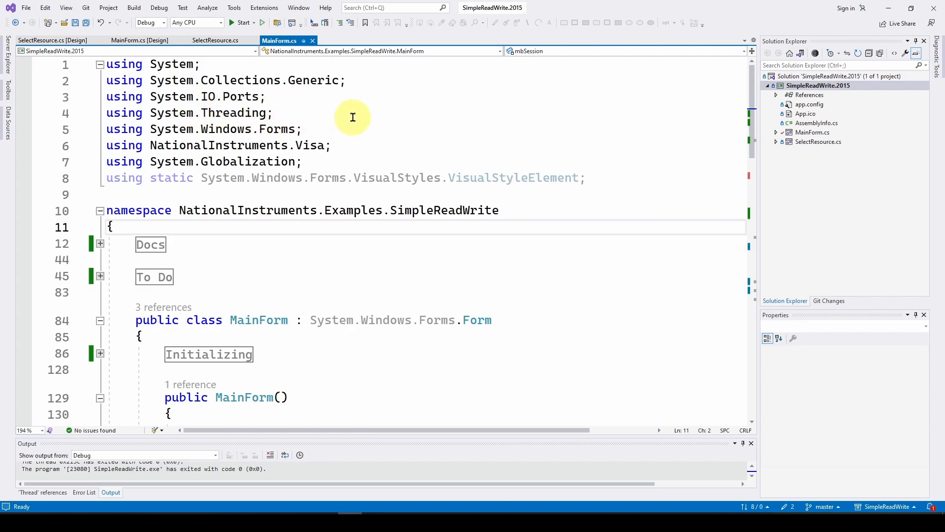
mouse_move(299, 131)
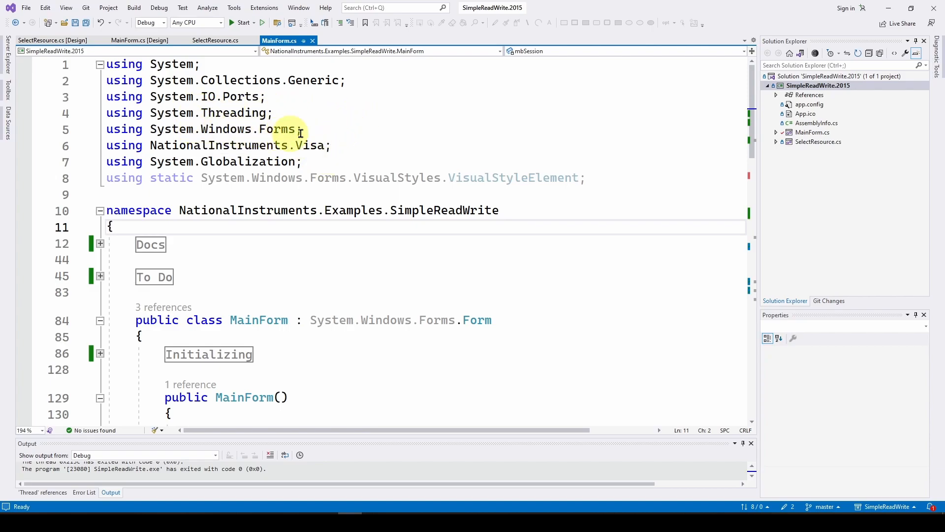
mouse_move(337, 146)
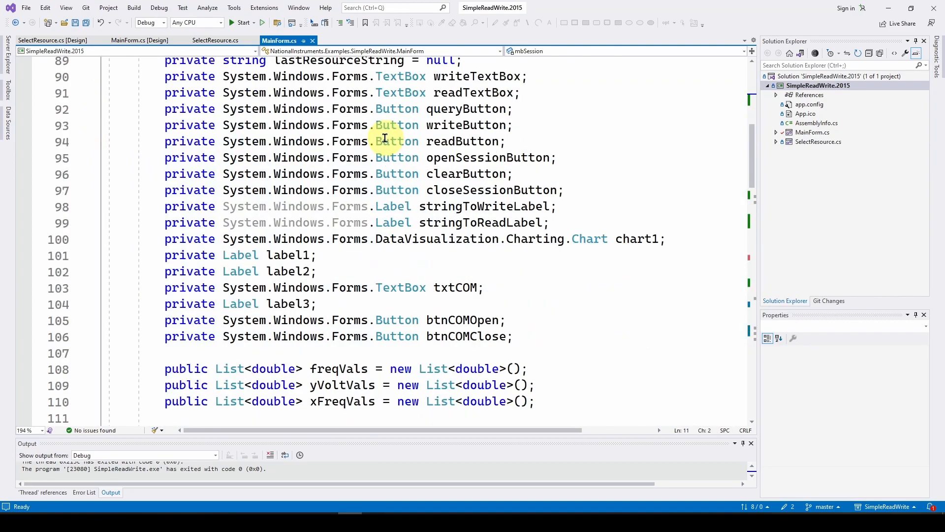
Scroll to the freqVals, yVoltVals and xFreqVals list declarations and counter fields
scroll("down", 3)
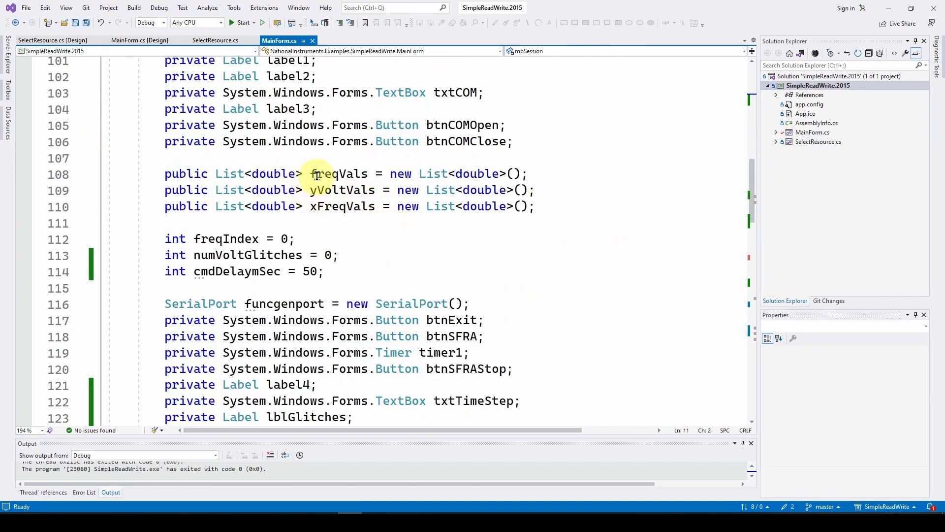
mouse_move(349, 190)
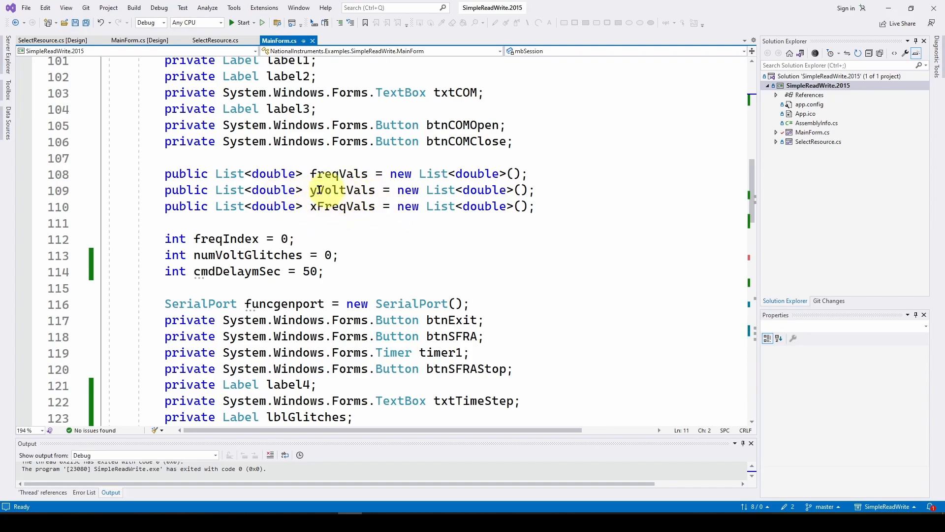
mouse_move(341, 190)
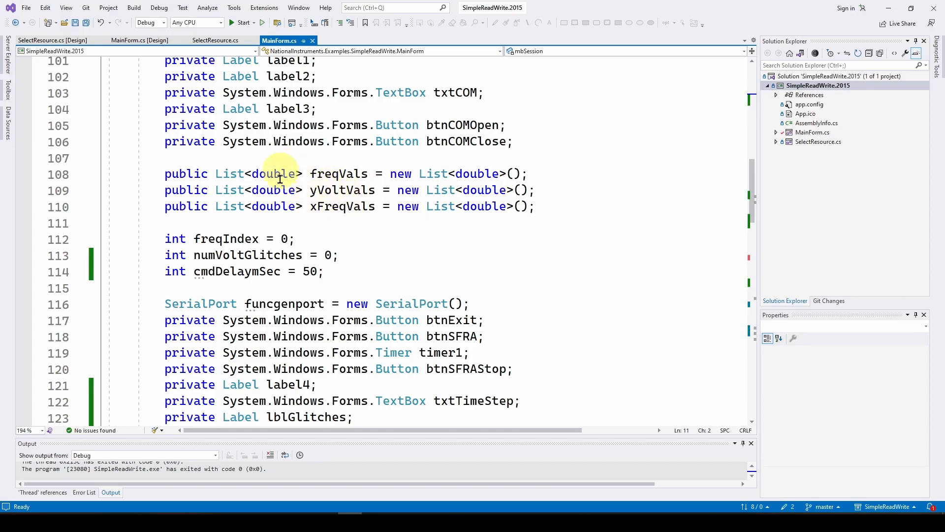
scroll("down", 3)
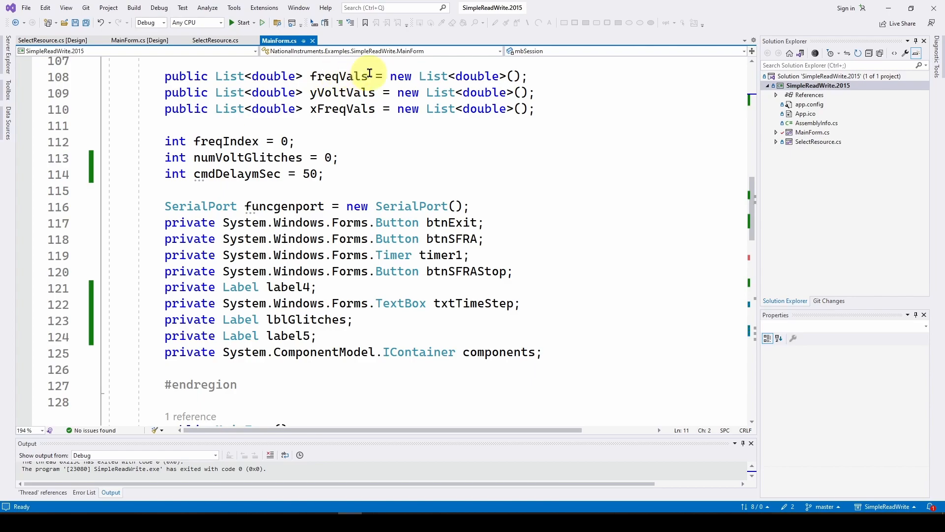
mouse_move(265, 158)
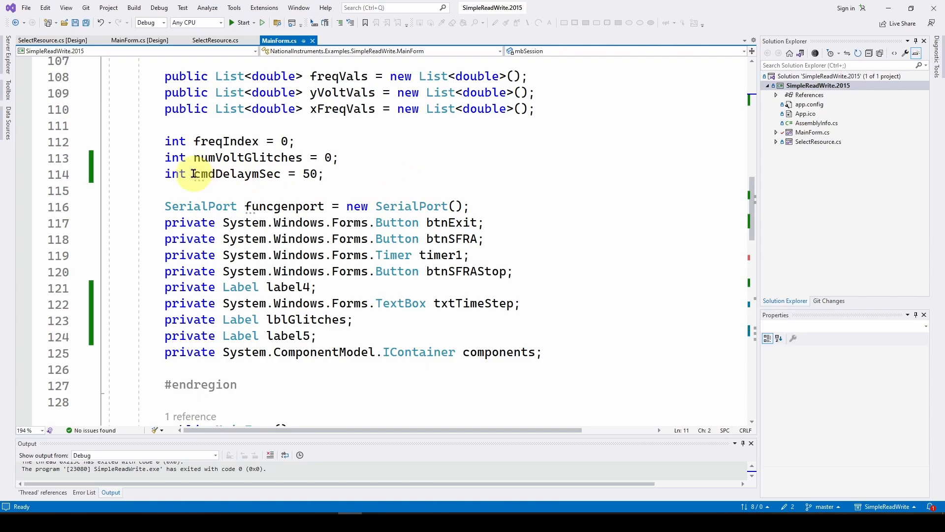
mouse_move(237, 173)
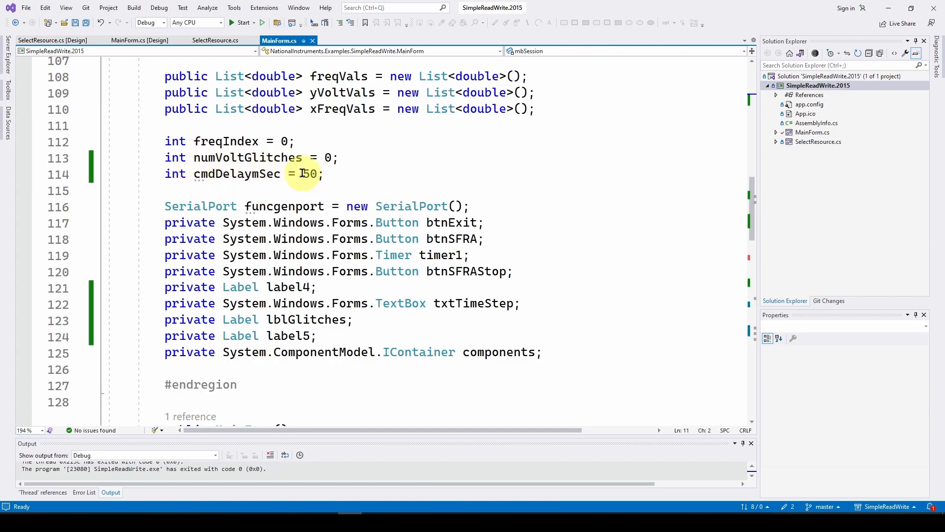
mouse_move(297, 173)
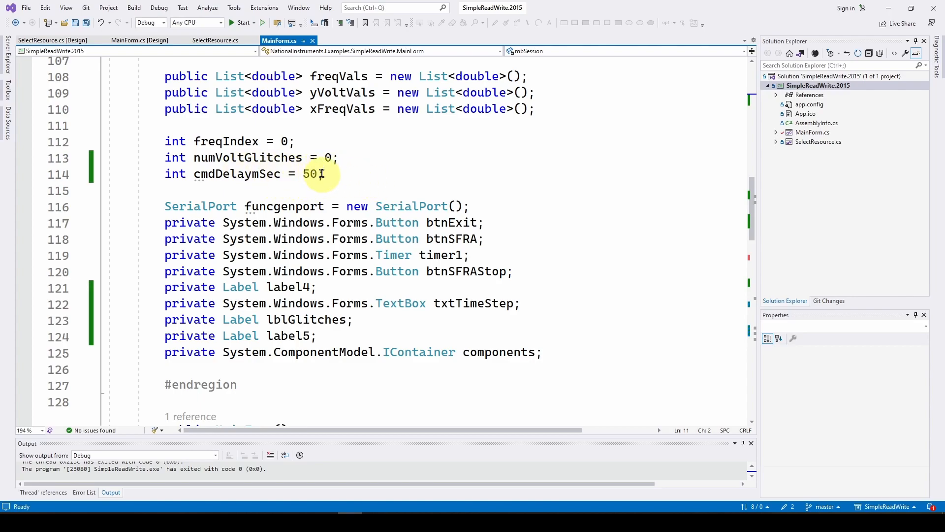
mouse_move(306, 173)
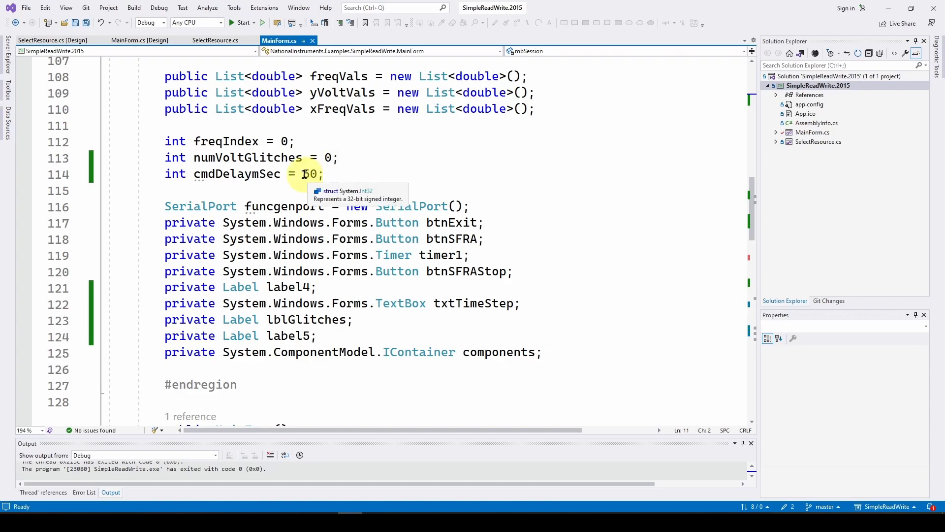
mouse_move(364, 168)
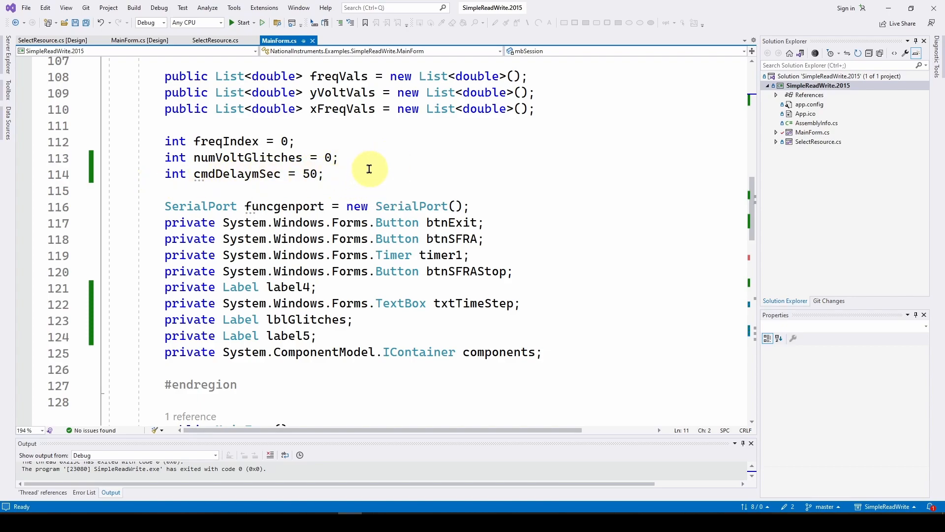
scroll("down", 3)
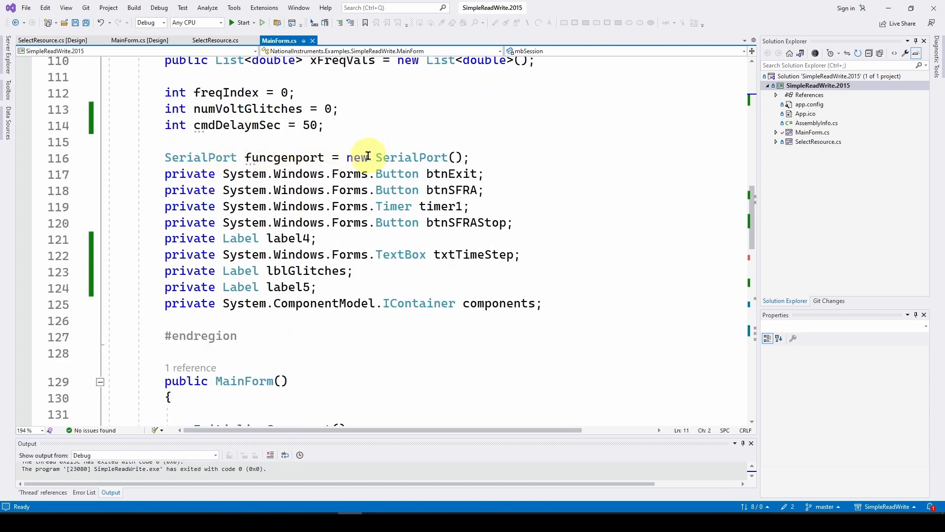
mouse_move(508, 157)
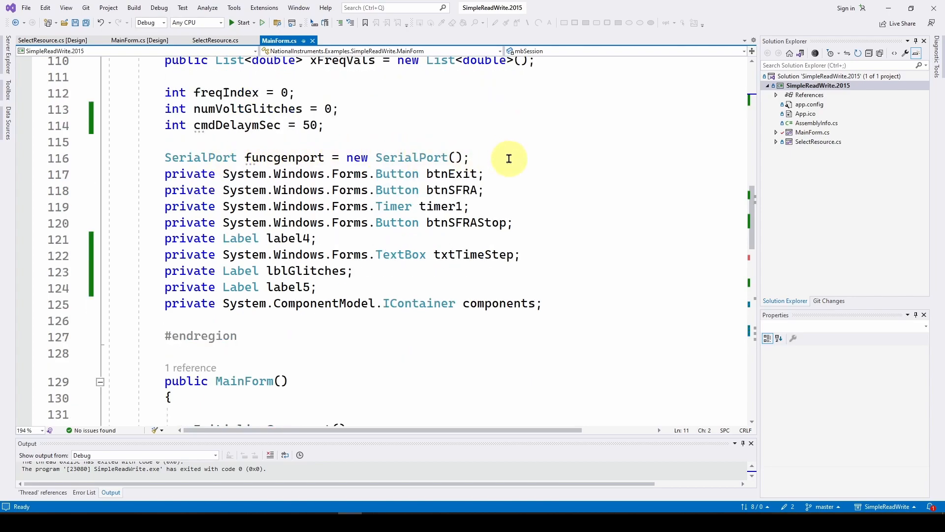
mouse_move(289, 158)
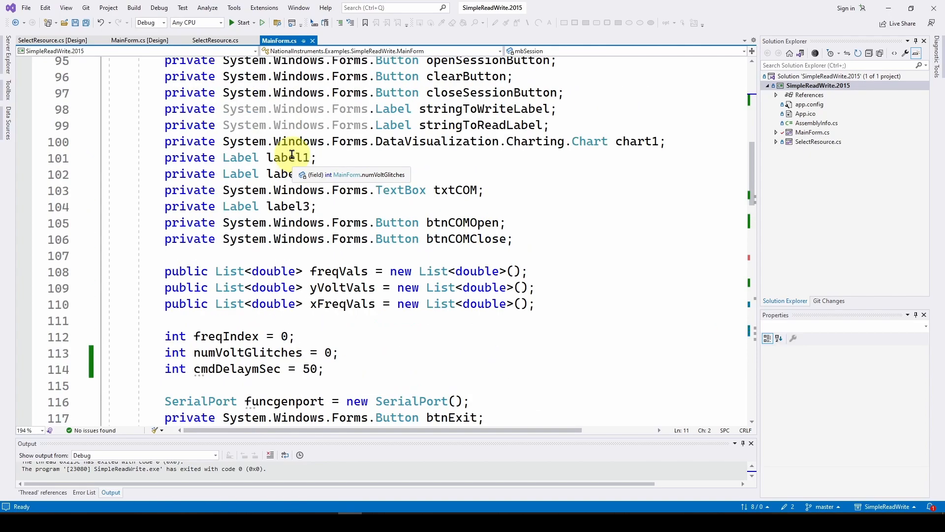
Scroll through the constructor's chart axis settings down to the Methods region
scroll("down", 3)
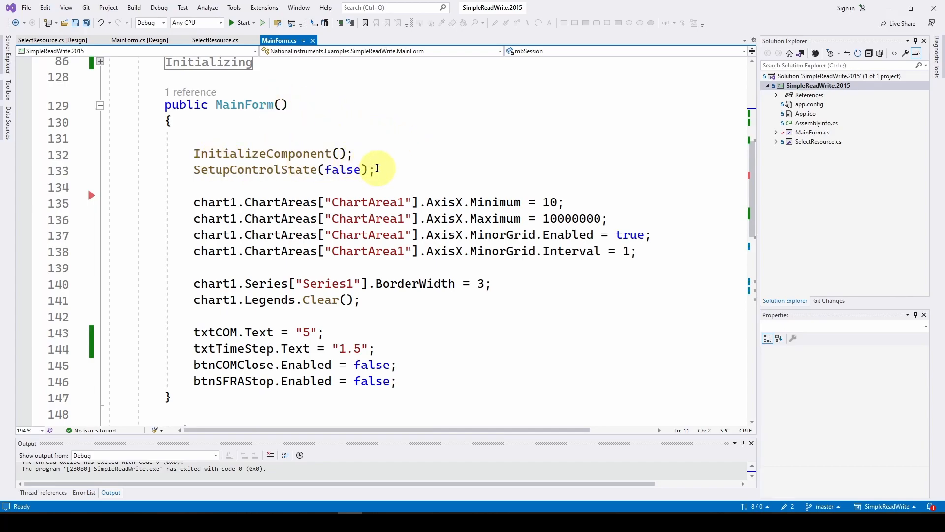
mouse_move(374, 169)
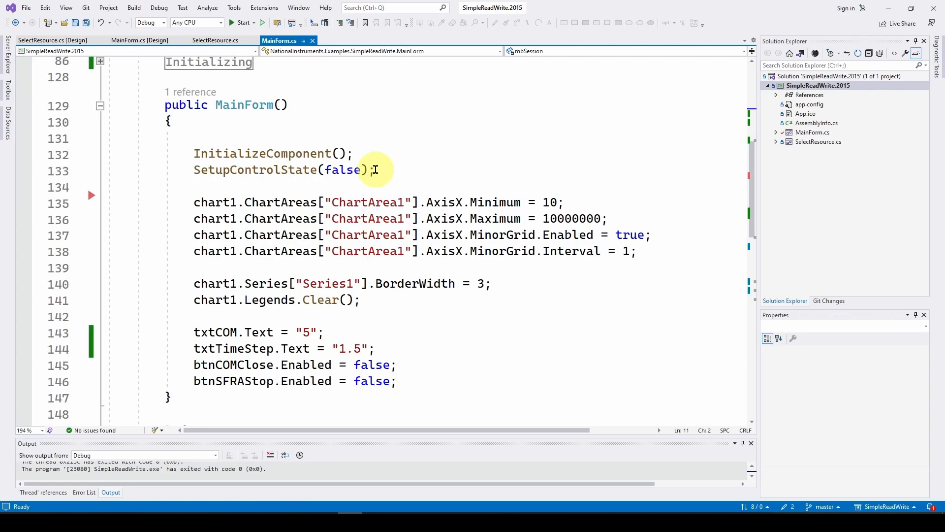
scroll("down", 3)
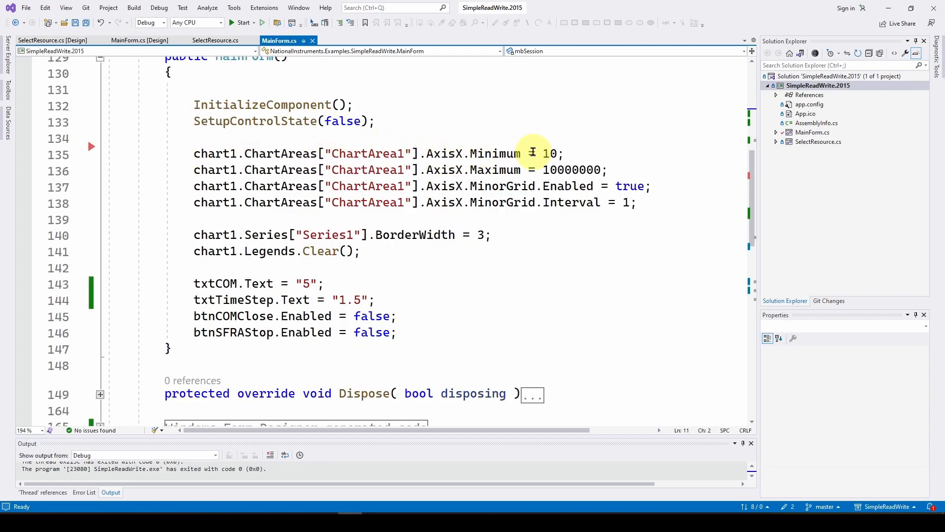
mouse_move(549, 152)
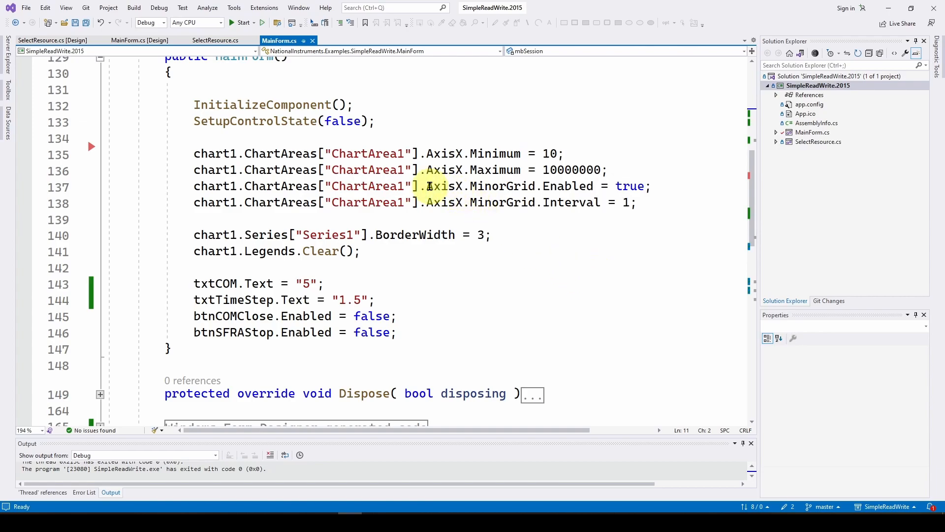
mouse_move(633, 186)
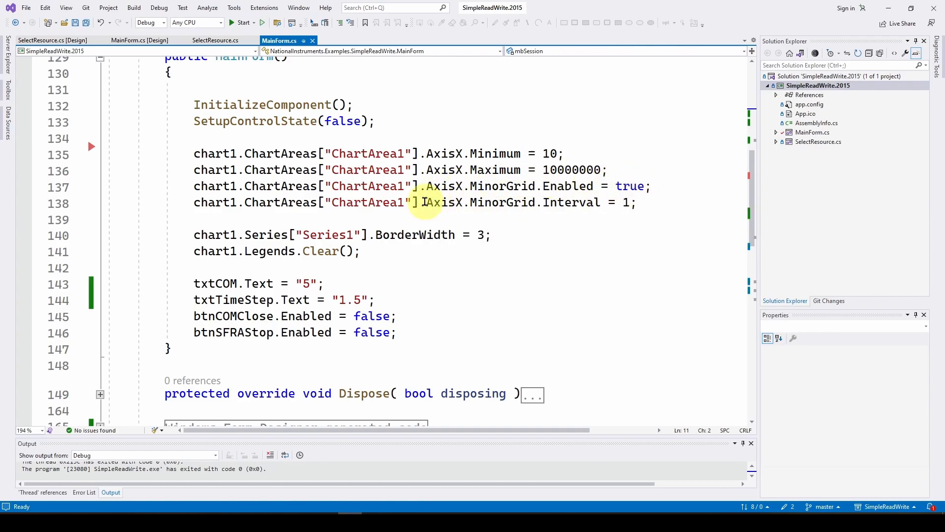
mouse_move(627, 202)
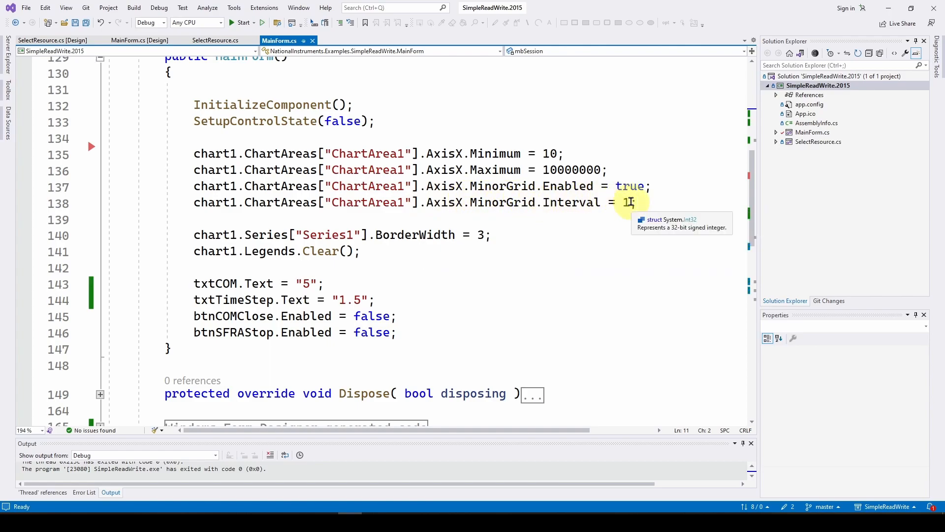
mouse_move(408, 234)
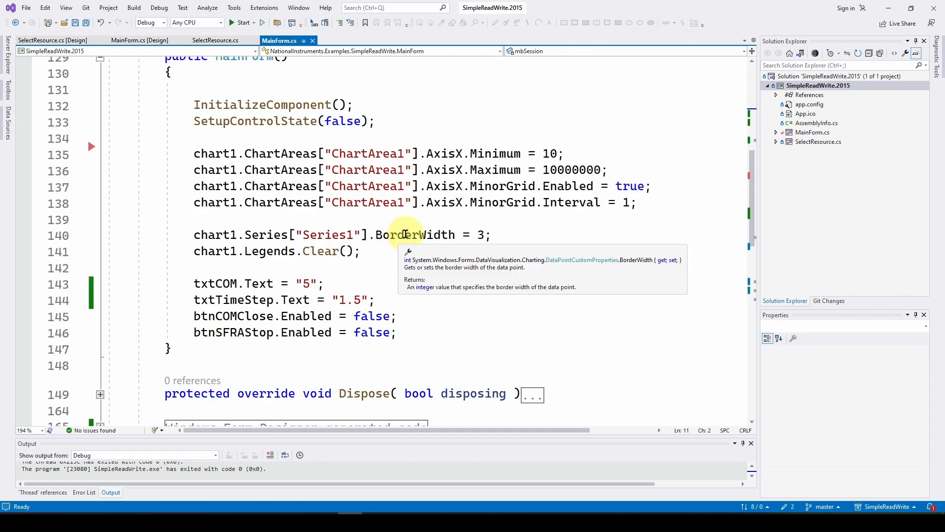
mouse_move(471, 235)
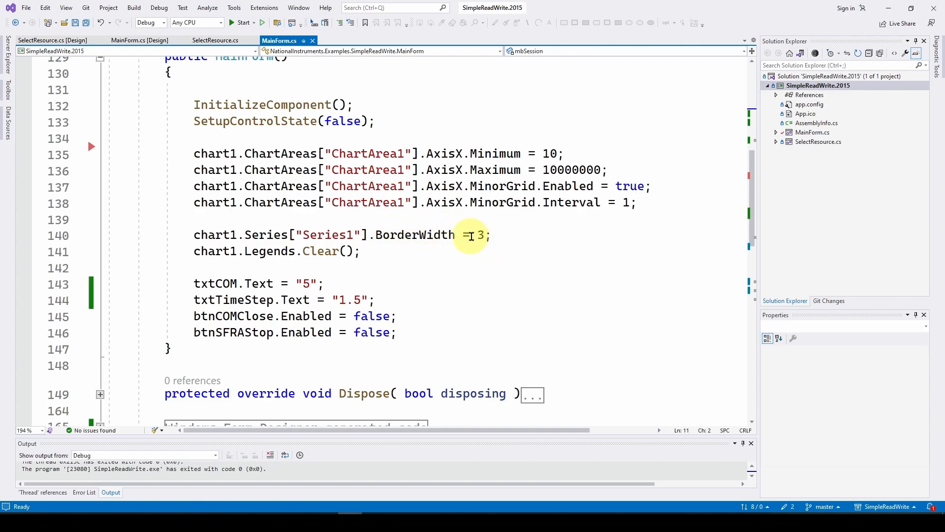
mouse_move(480, 234)
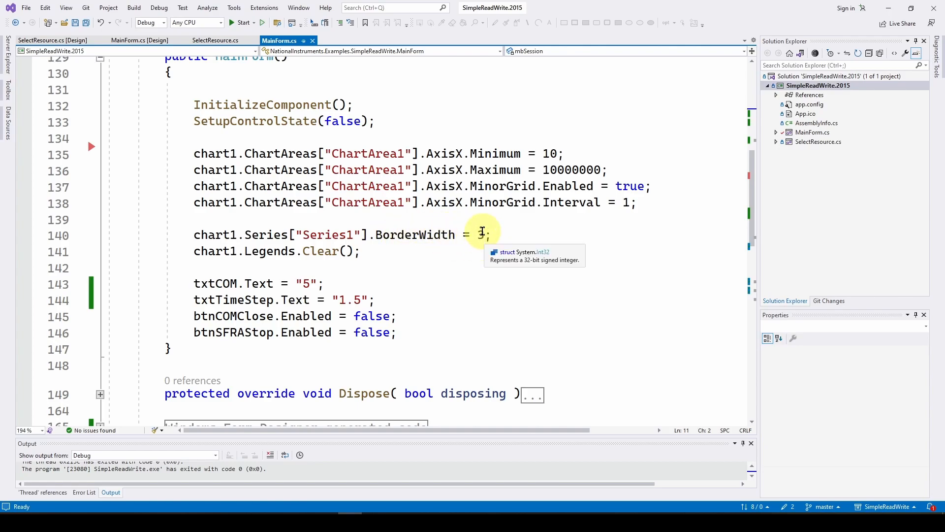
mouse_move(313, 246)
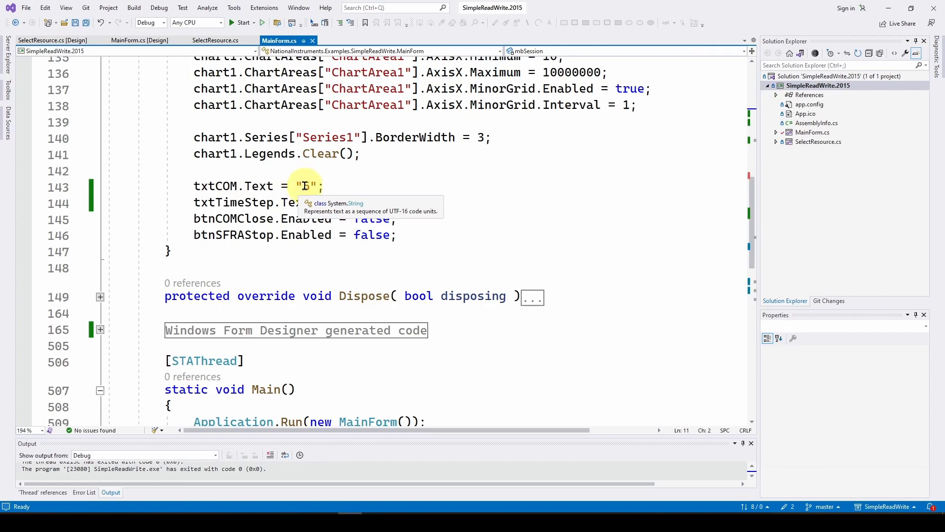
mouse_move(294, 202)
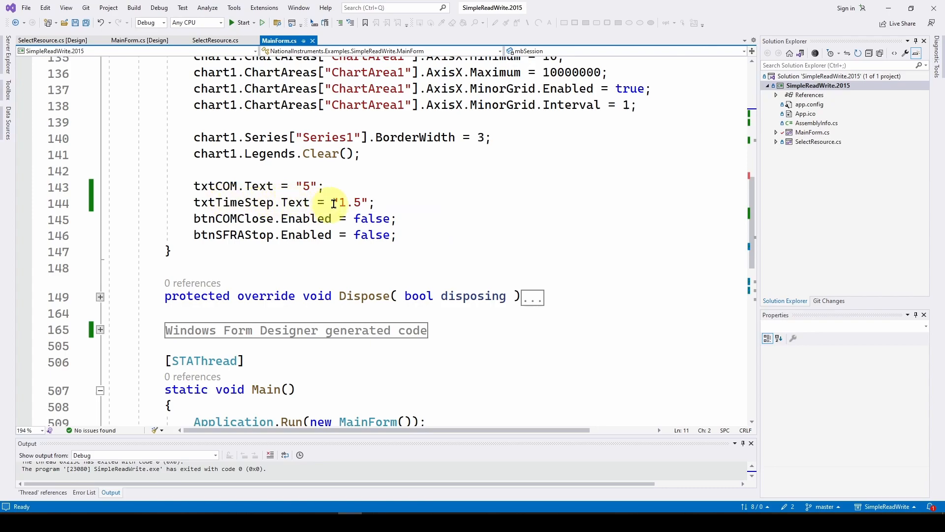
mouse_move(387, 198)
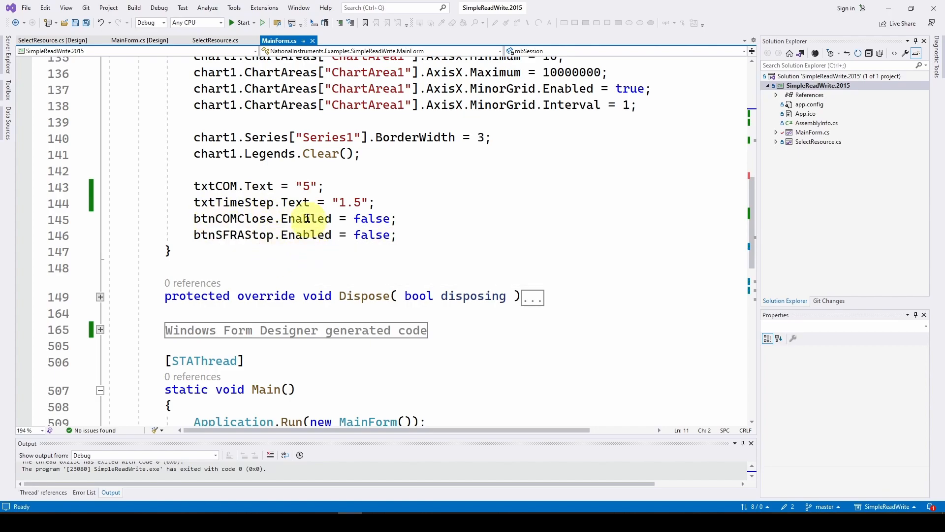
mouse_move(222, 219)
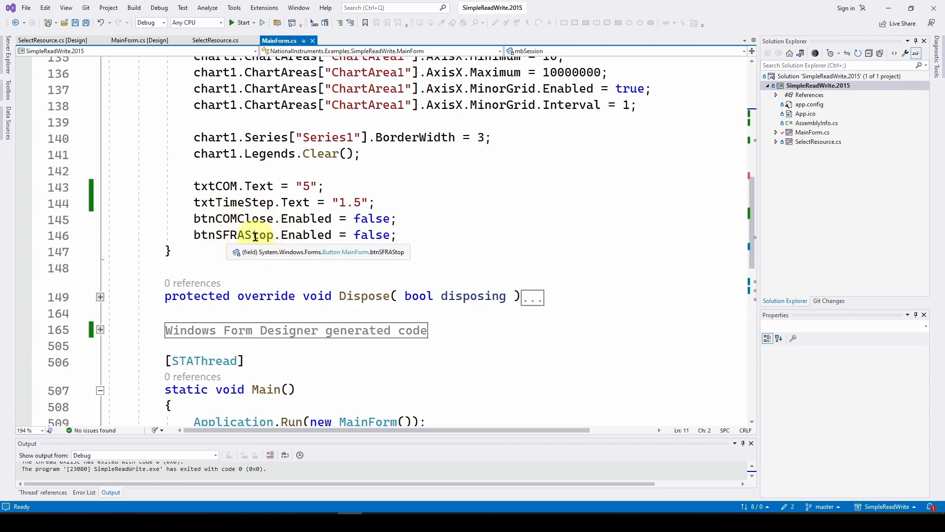
mouse_move(340, 247)
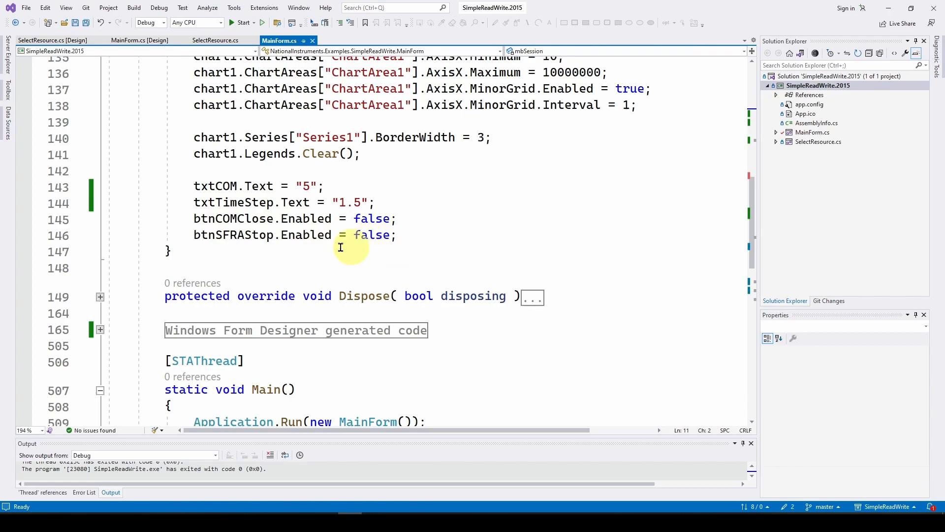
scroll("down", 3)
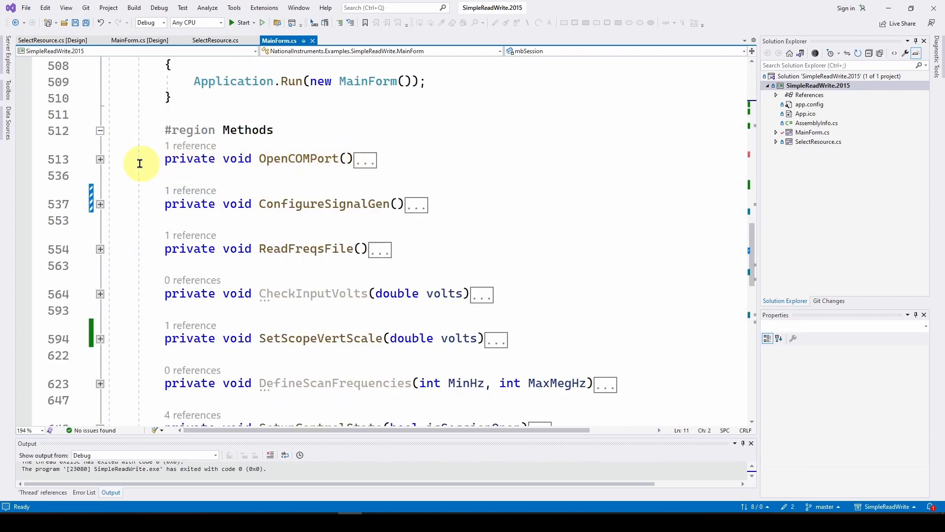
Expand the OpenCOMPort method to show its baud rate, port name and try/catch body
left_click(99, 159)
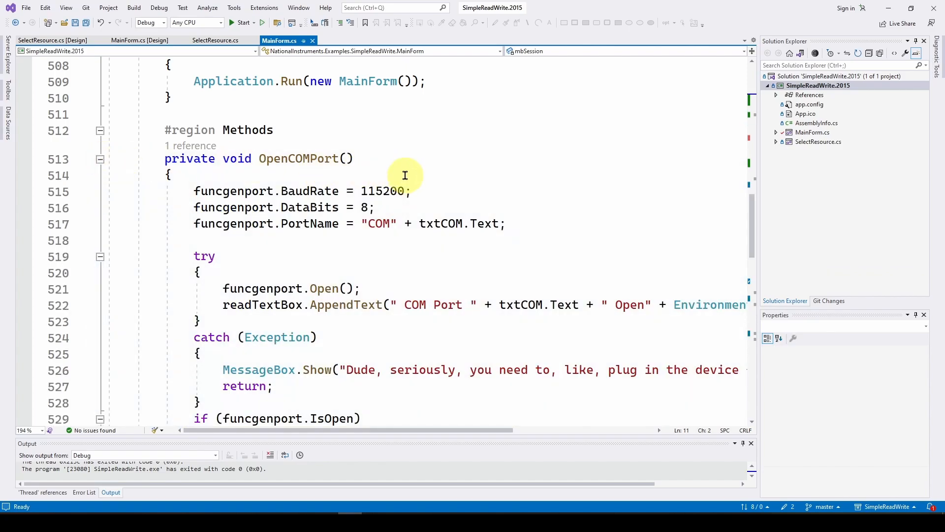
scroll("down", 3)
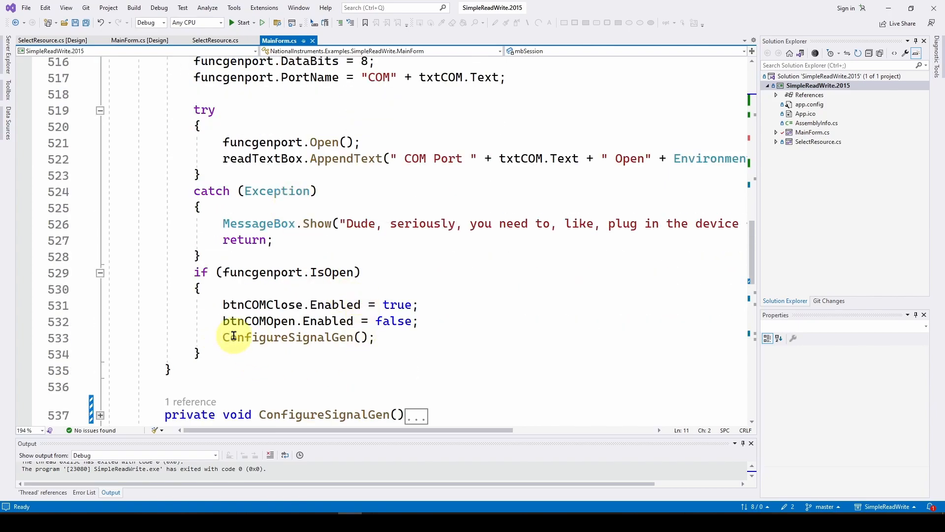
mouse_move(335, 336)
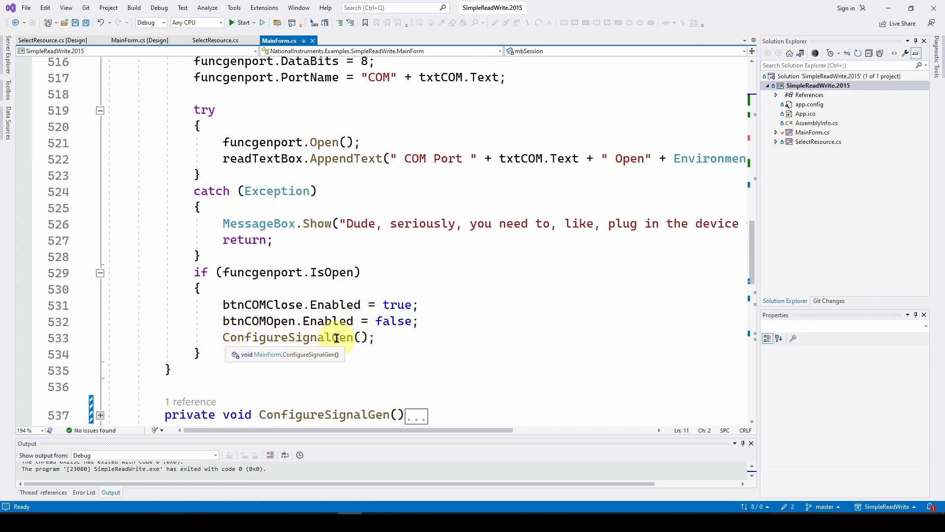
mouse_move(433, 313)
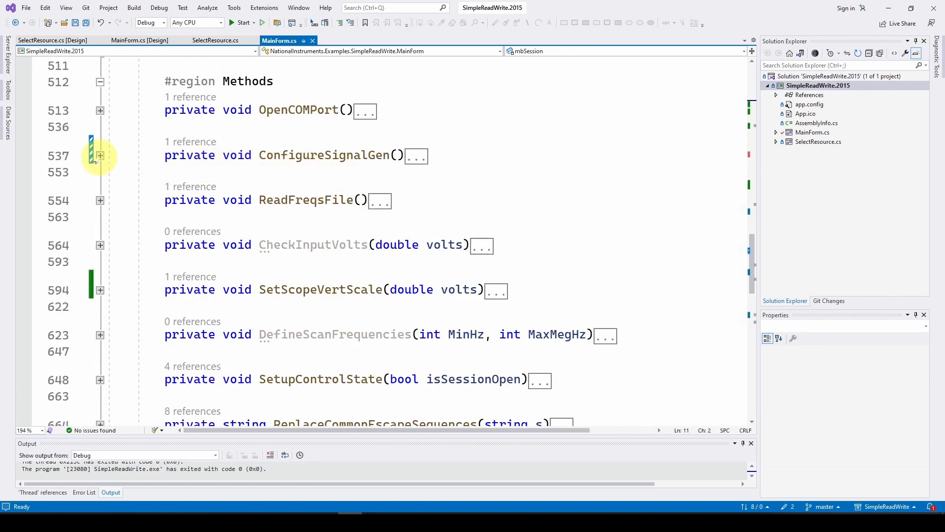
left_click(101, 155)
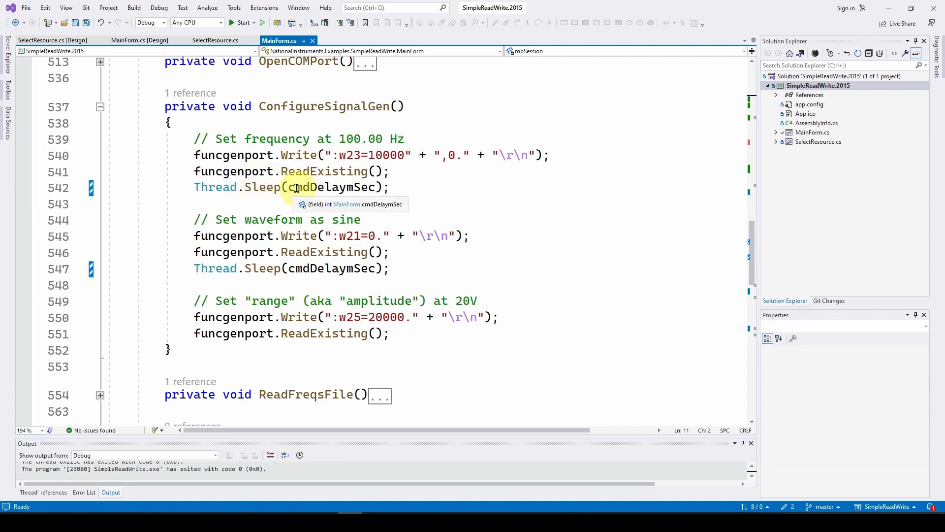
mouse_move(450, 210)
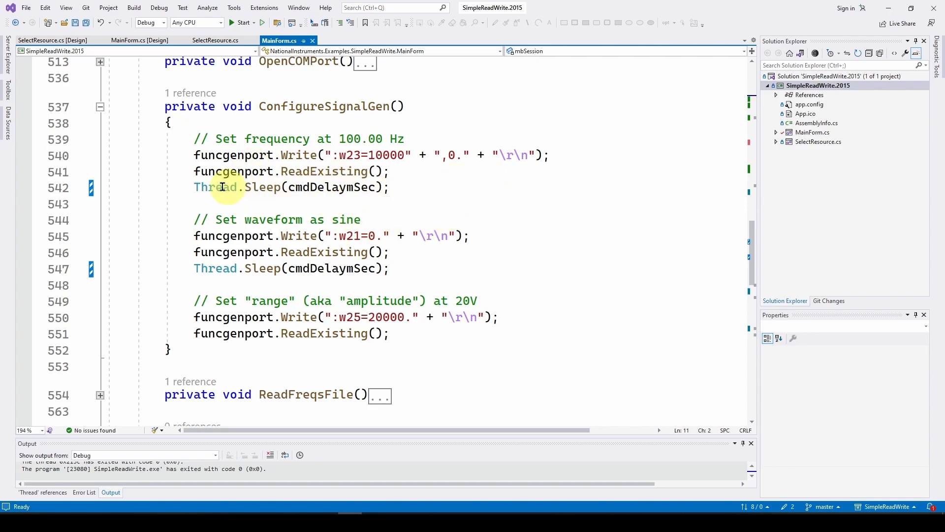
mouse_move(214, 187)
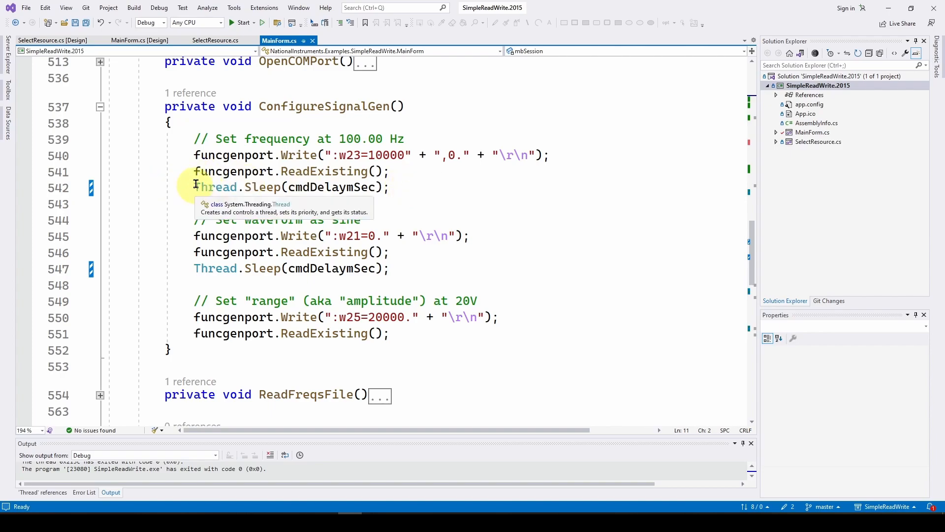
mouse_move(411, 183)
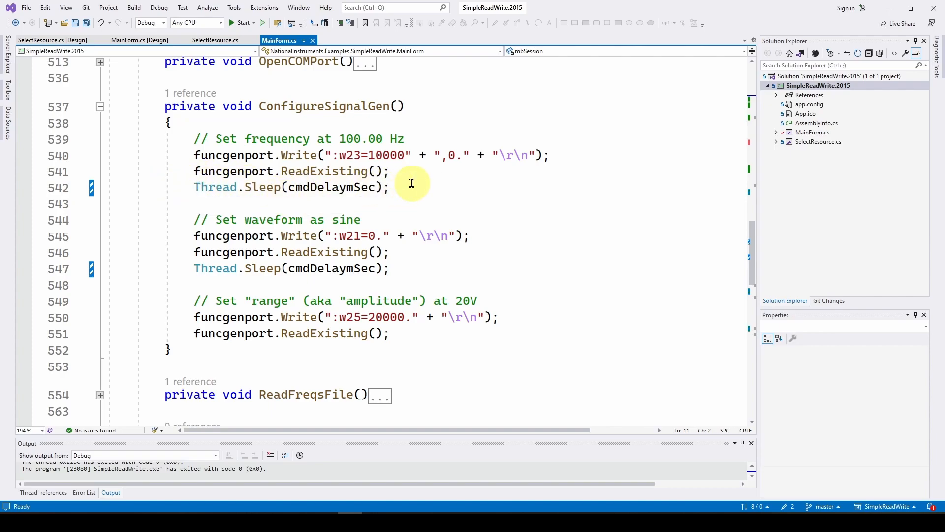
mouse_move(482, 153)
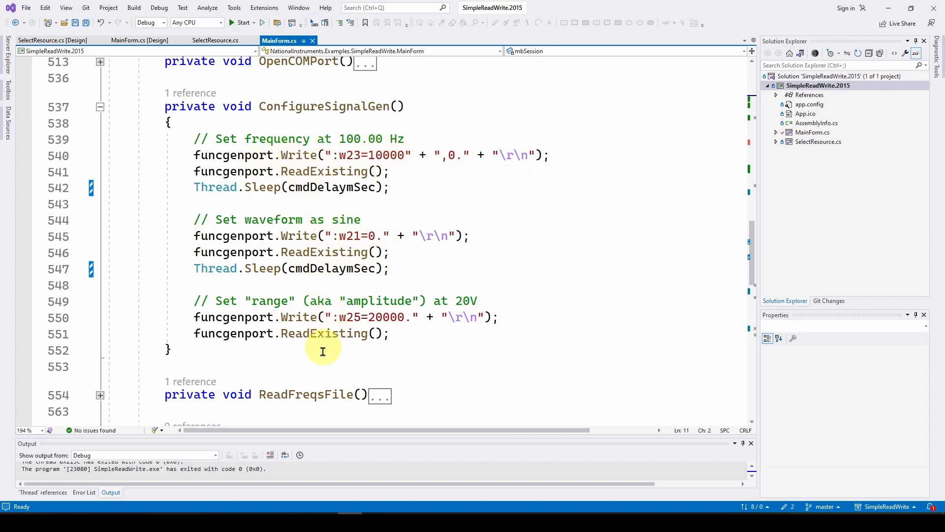
mouse_move(334, 154)
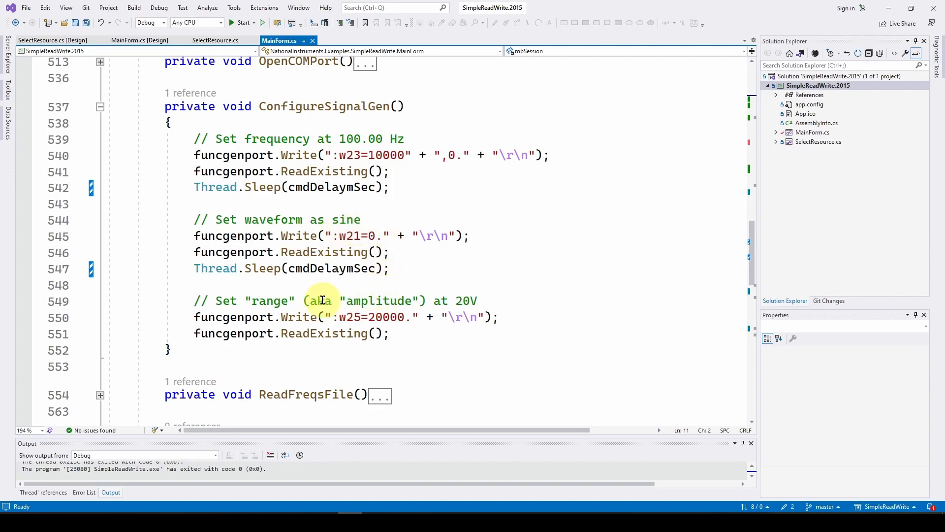
mouse_move(361, 333)
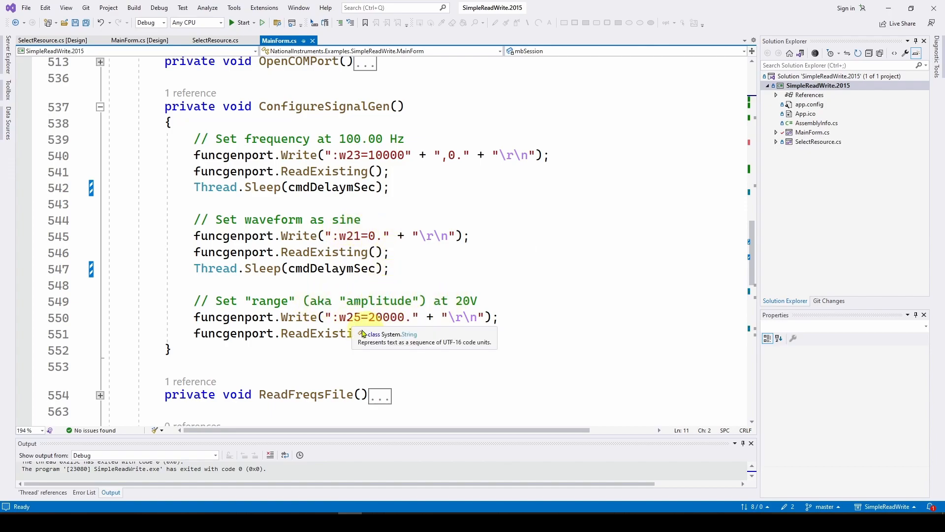
left_click(101, 107)
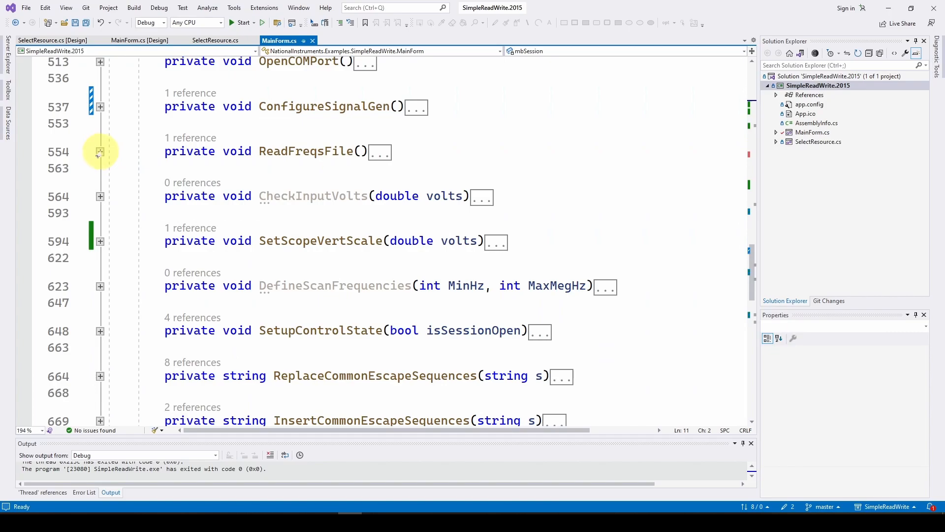
Expand ReadFreqsFile to show it reading all file lines and parsing each into freqVals
left_click(99, 151)
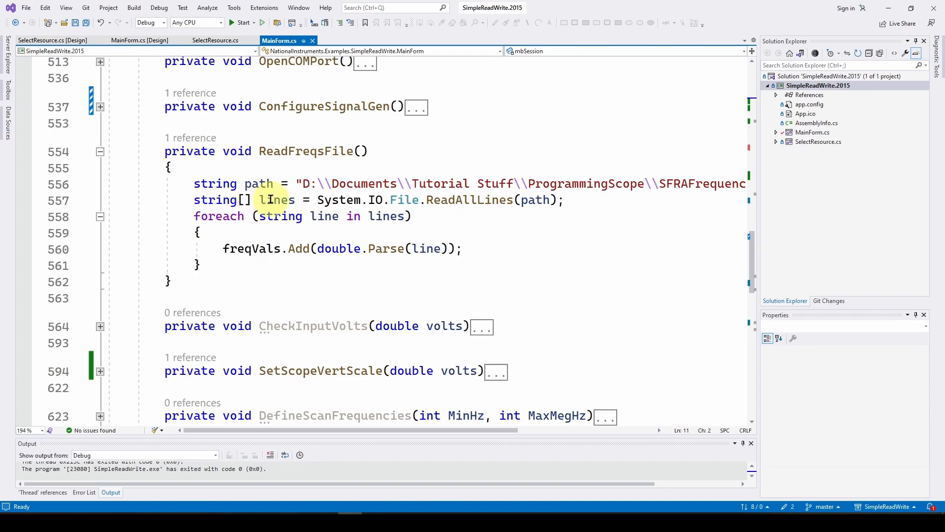
mouse_move(437, 200)
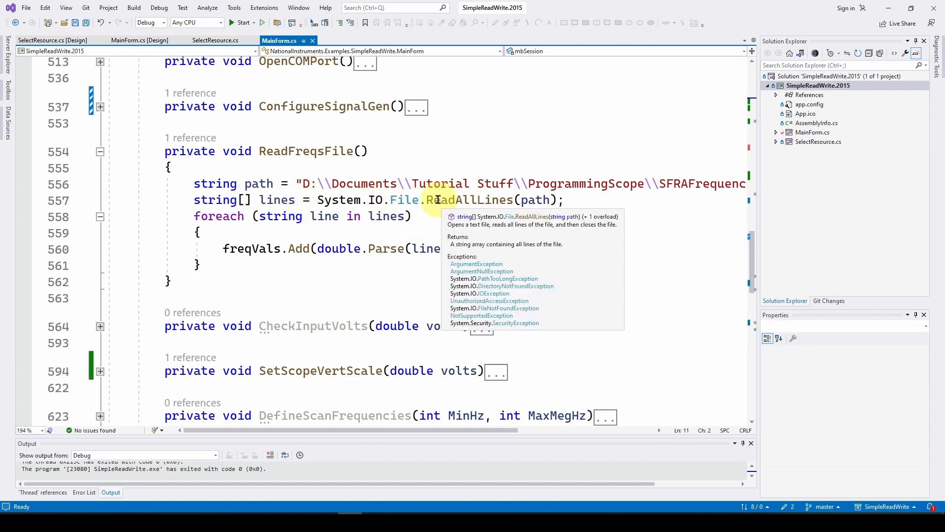
mouse_move(539, 215)
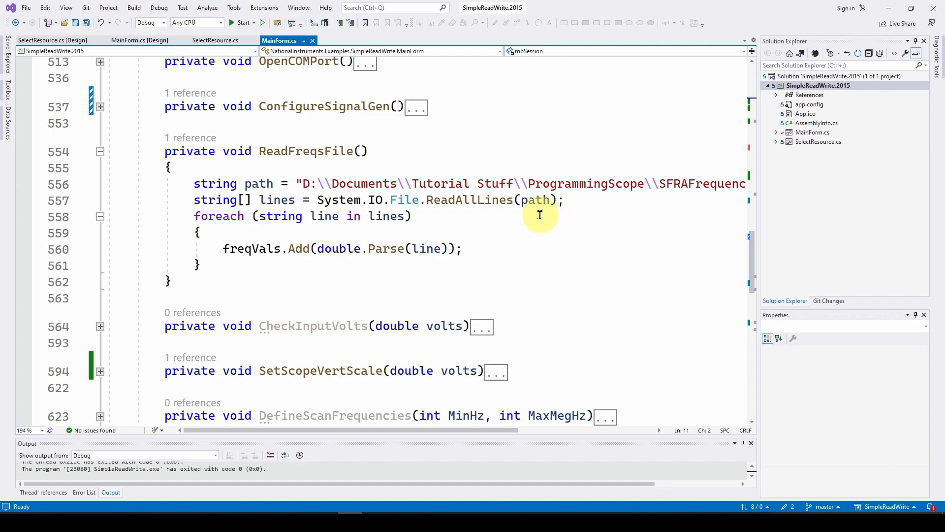
mouse_move(536, 200)
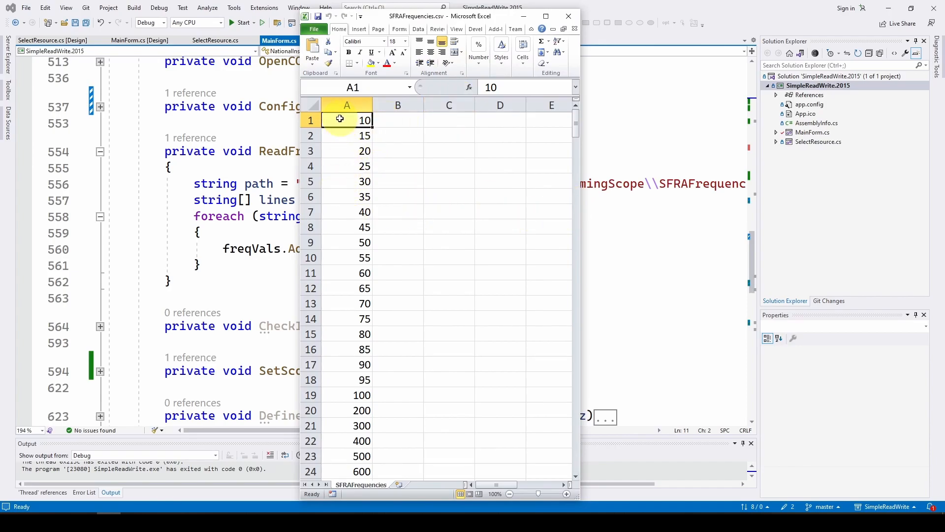
left_click(397, 120)
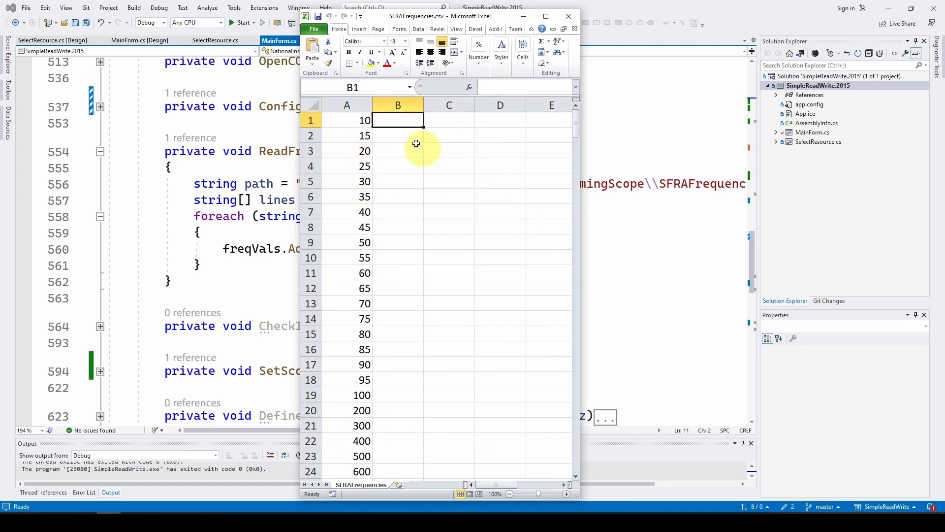
mouse_move(455, 162)
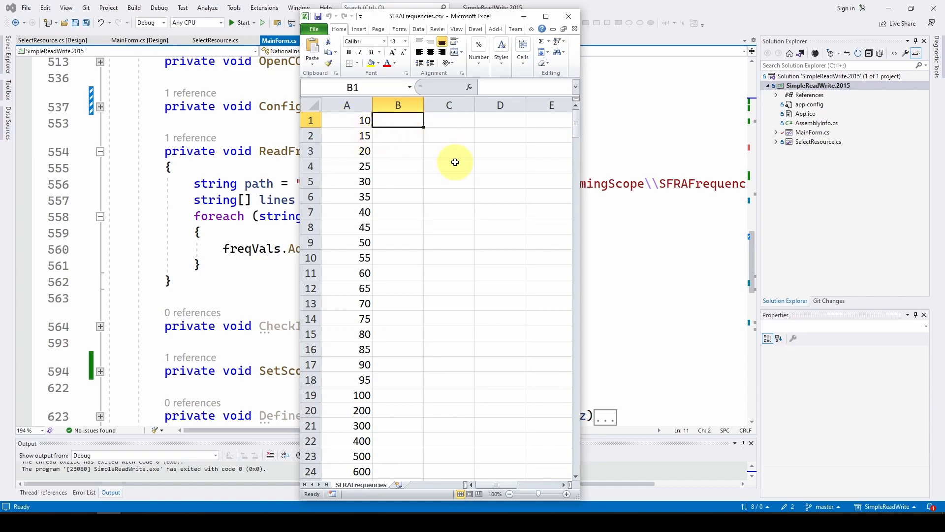
type("10")
left_click(397, 136)
type("11")
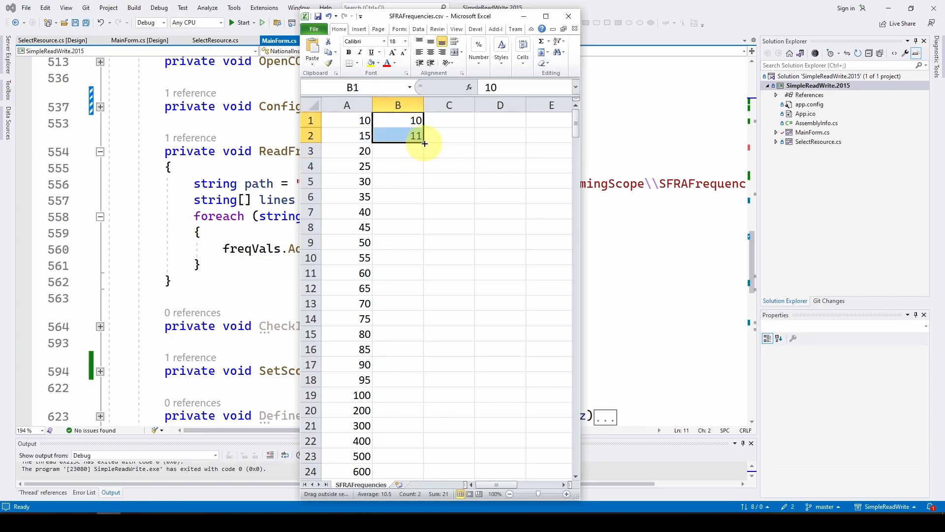
left_click_drag(423, 143, 423, 410)
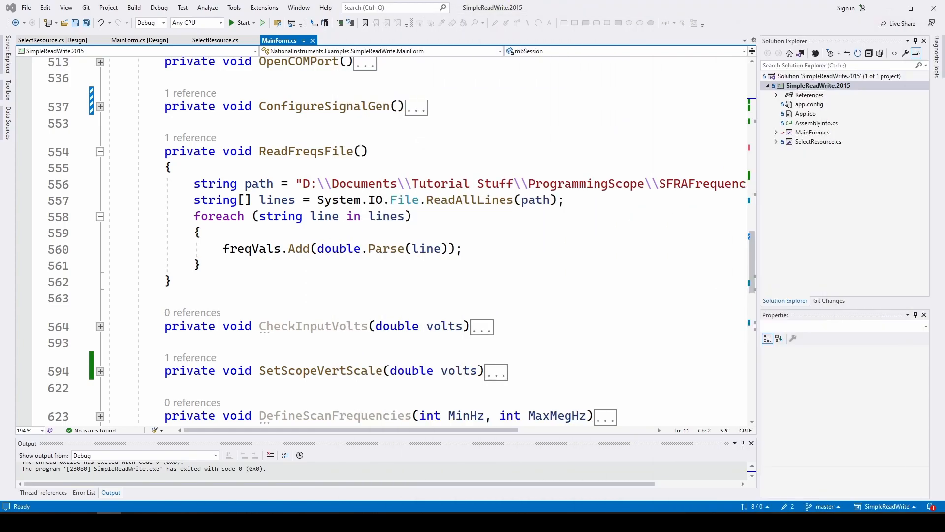
mouse_move(515, 246)
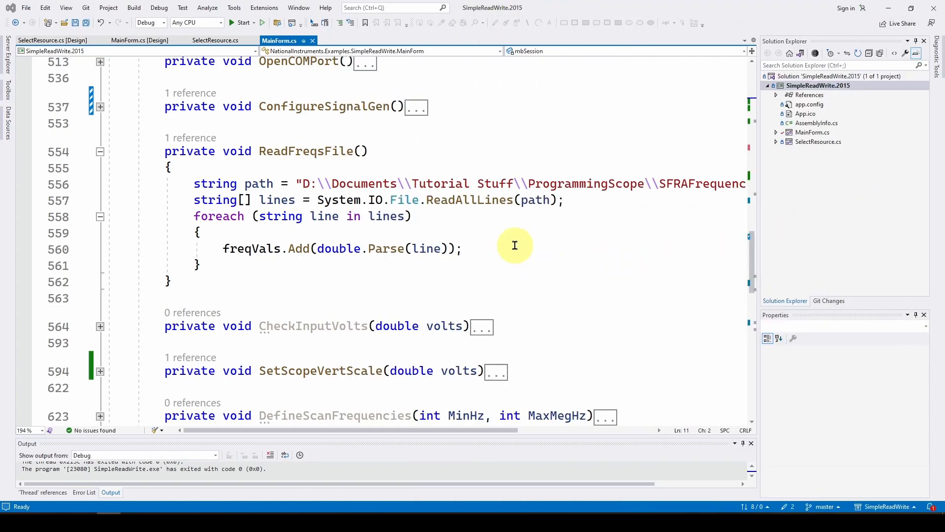
mouse_move(296, 215)
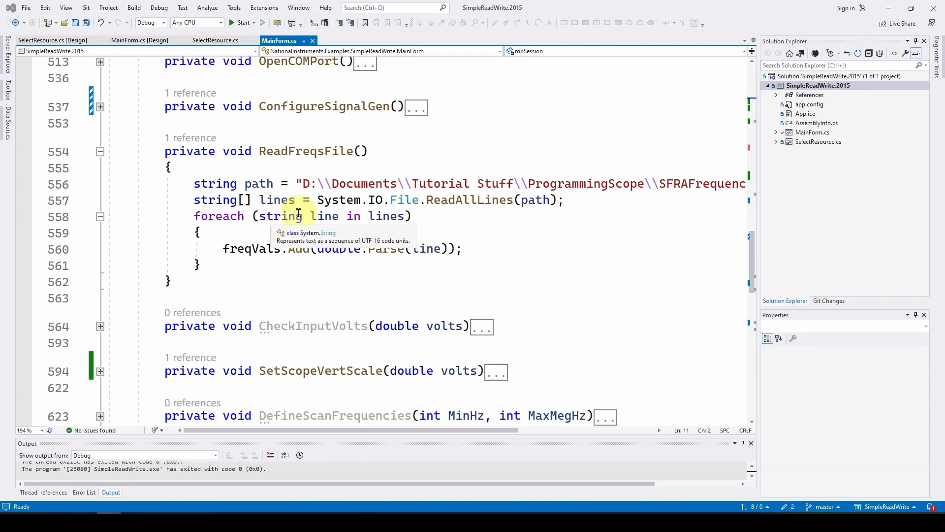
mouse_move(470, 268)
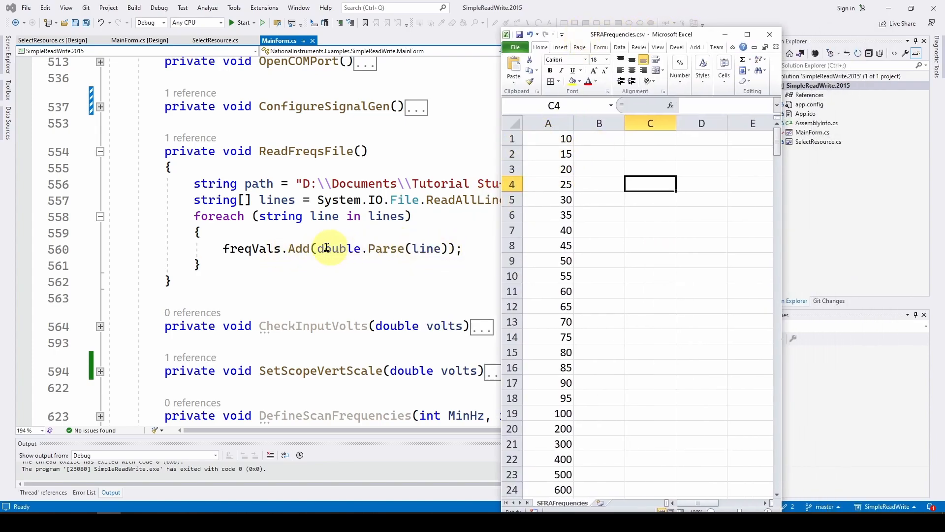
mouse_move(247, 248)
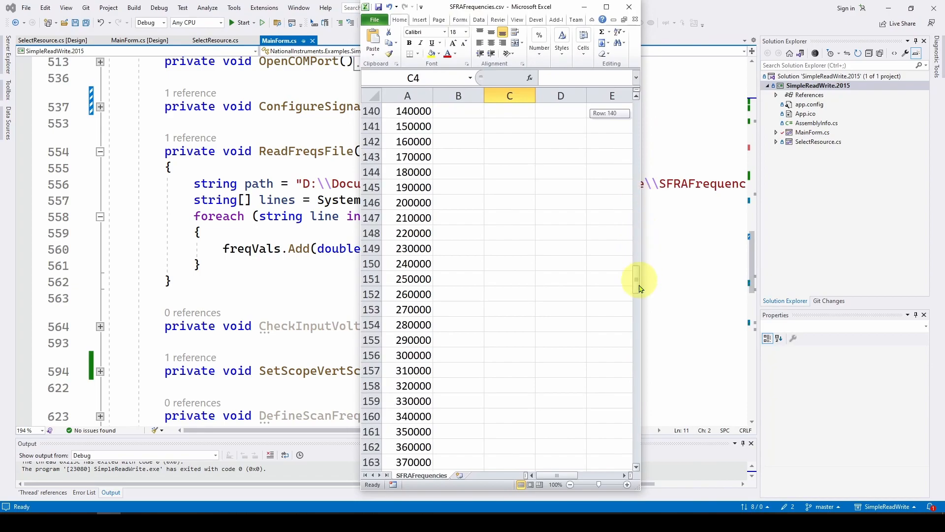
left_click_drag(635, 278, 635, 460)
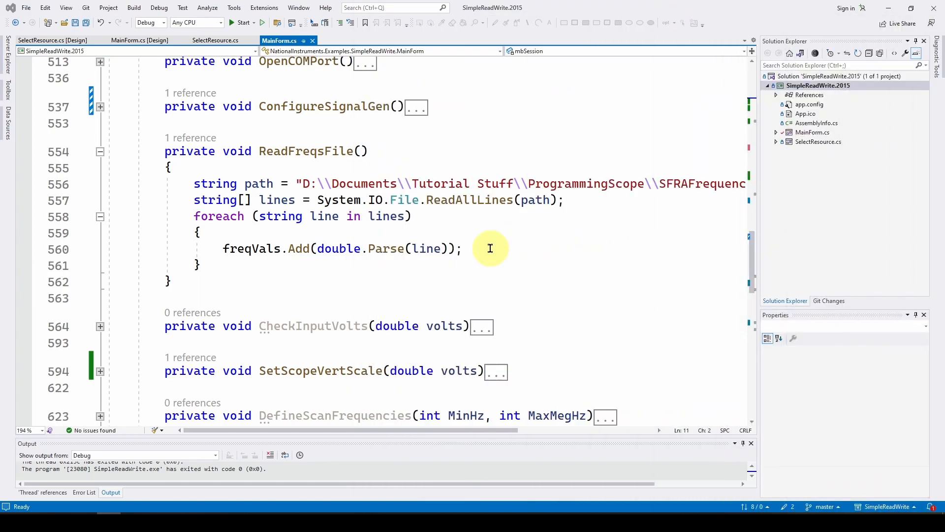
mouse_move(489, 237)
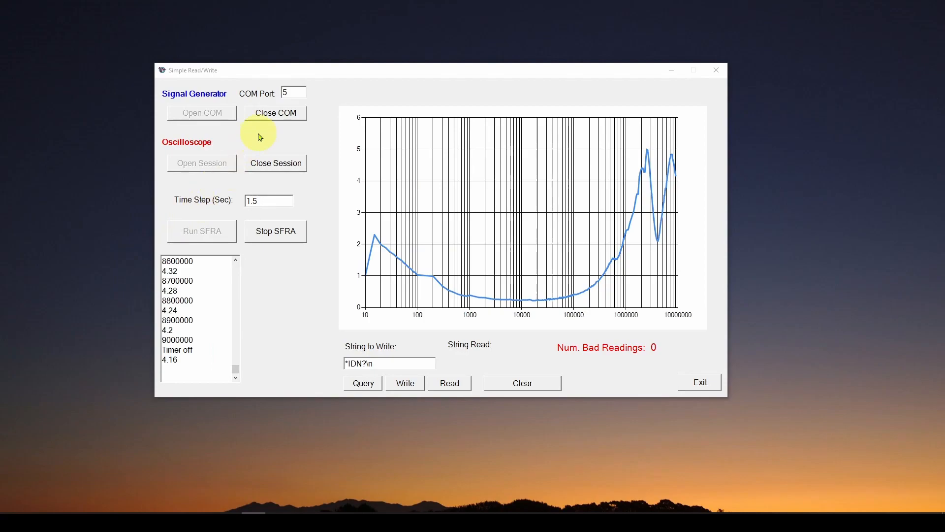
mouse_move(382, 75)
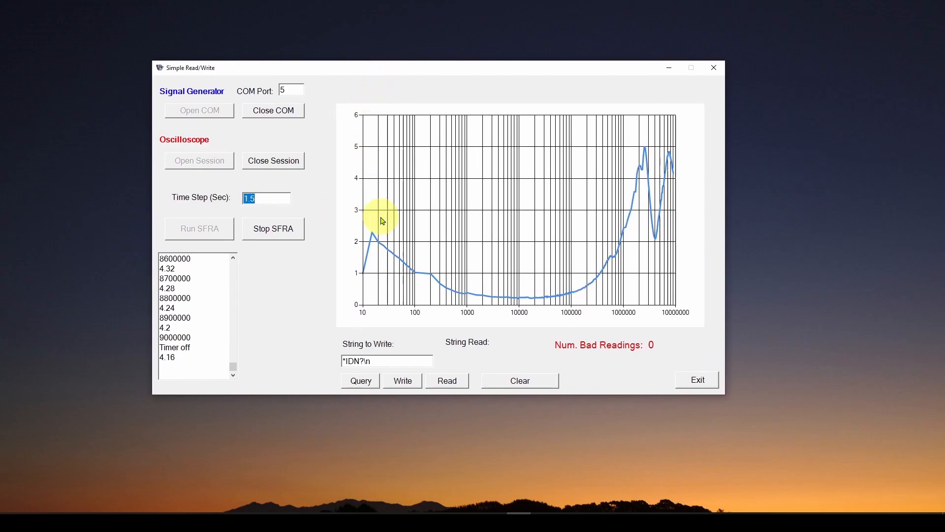
mouse_move(676, 178)
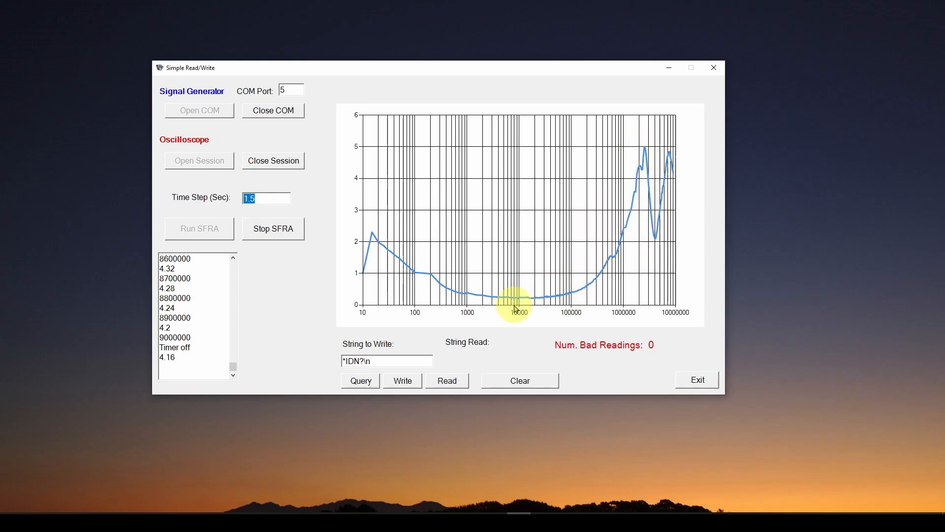
mouse_move(613, 345)
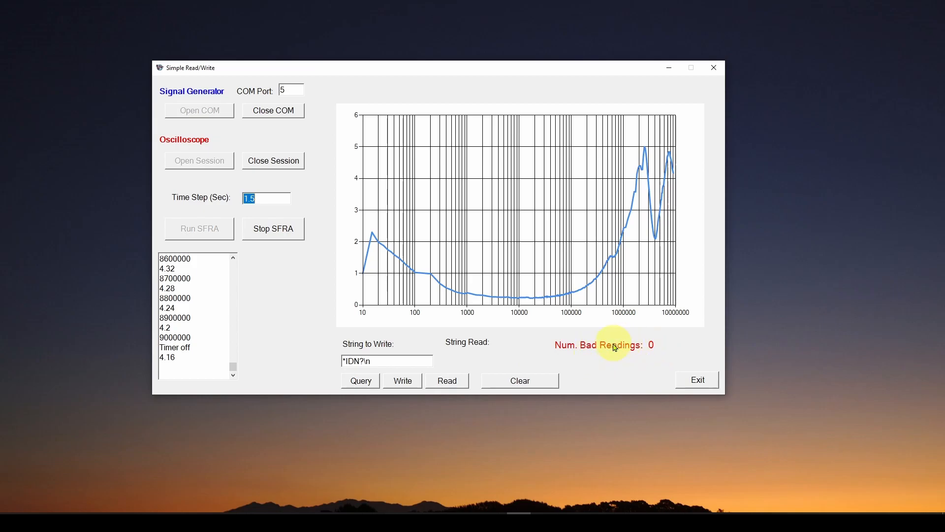
mouse_move(304, 296)
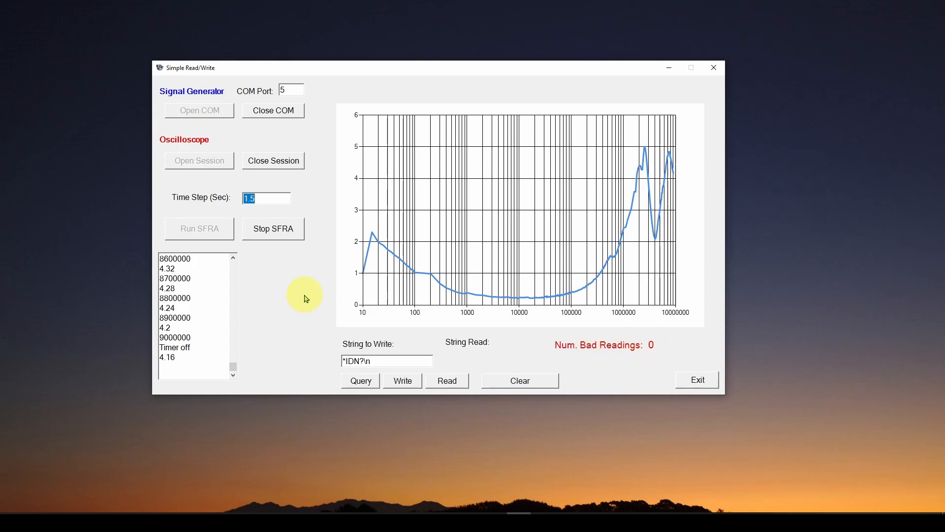
mouse_move(549, 303)
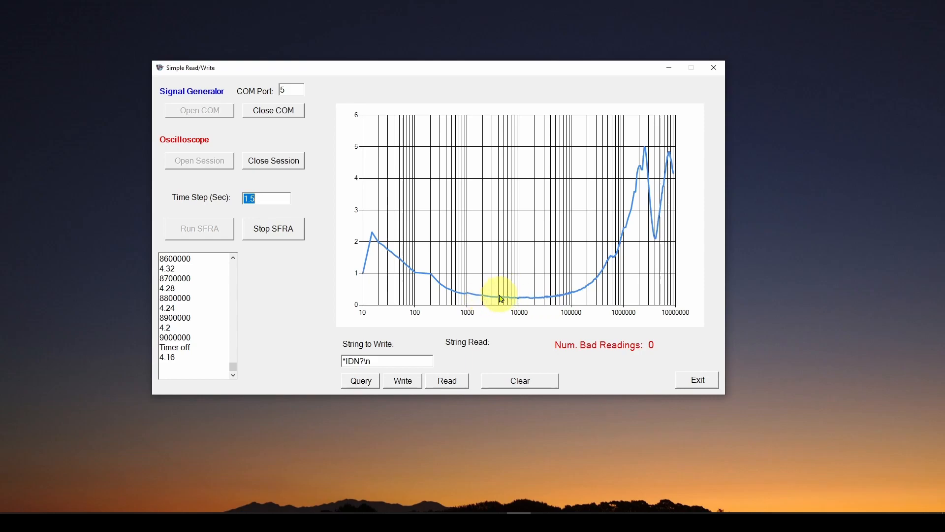
mouse_move(563, 316)
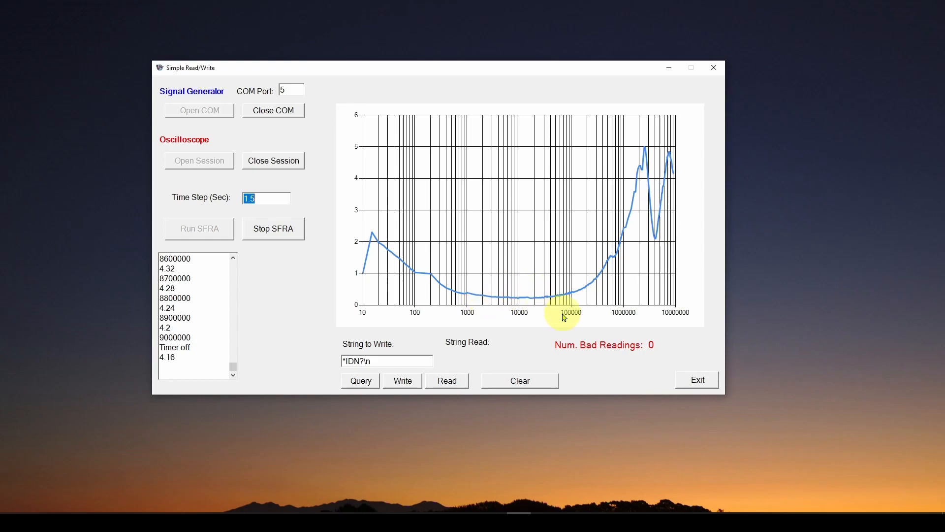
mouse_move(611, 355)
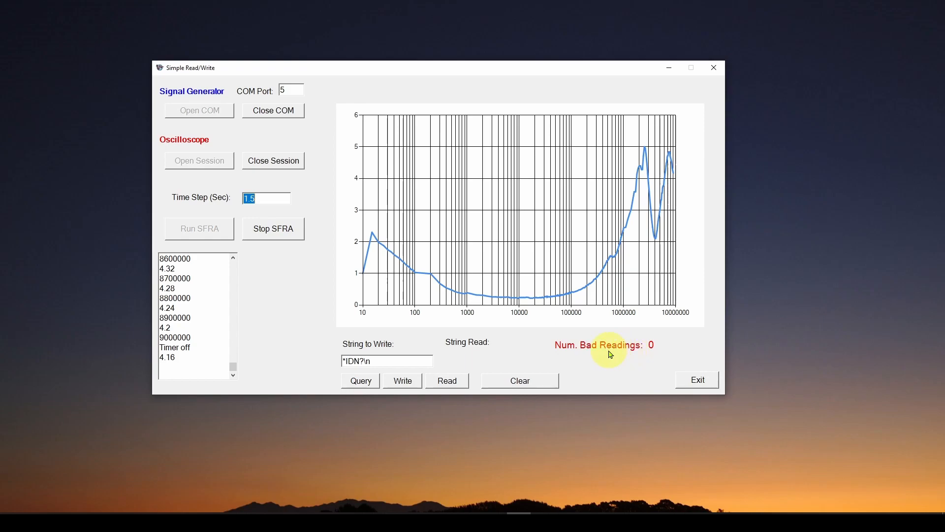
mouse_move(610, 345)
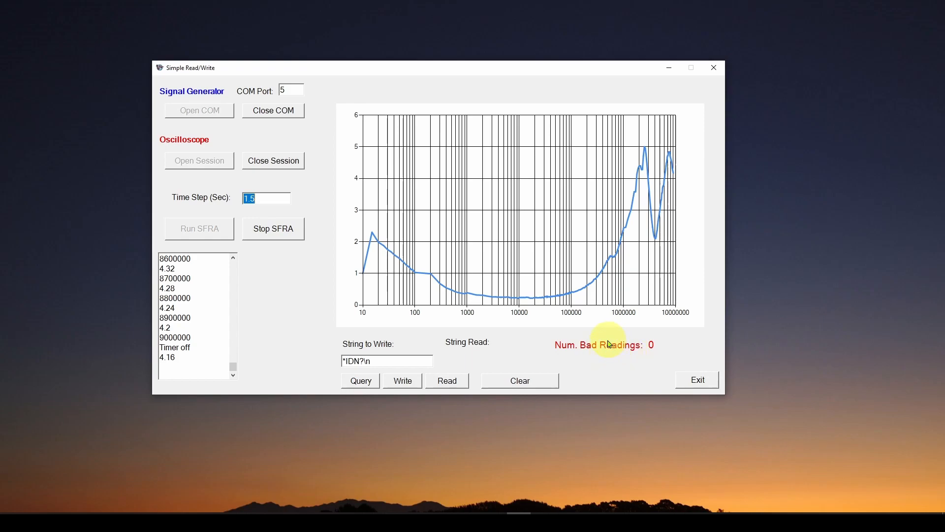
mouse_move(549, 319)
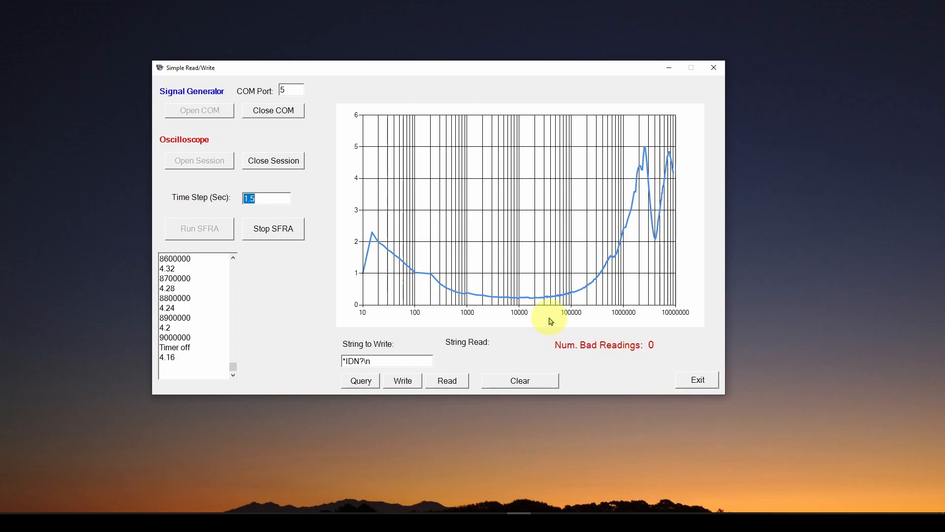